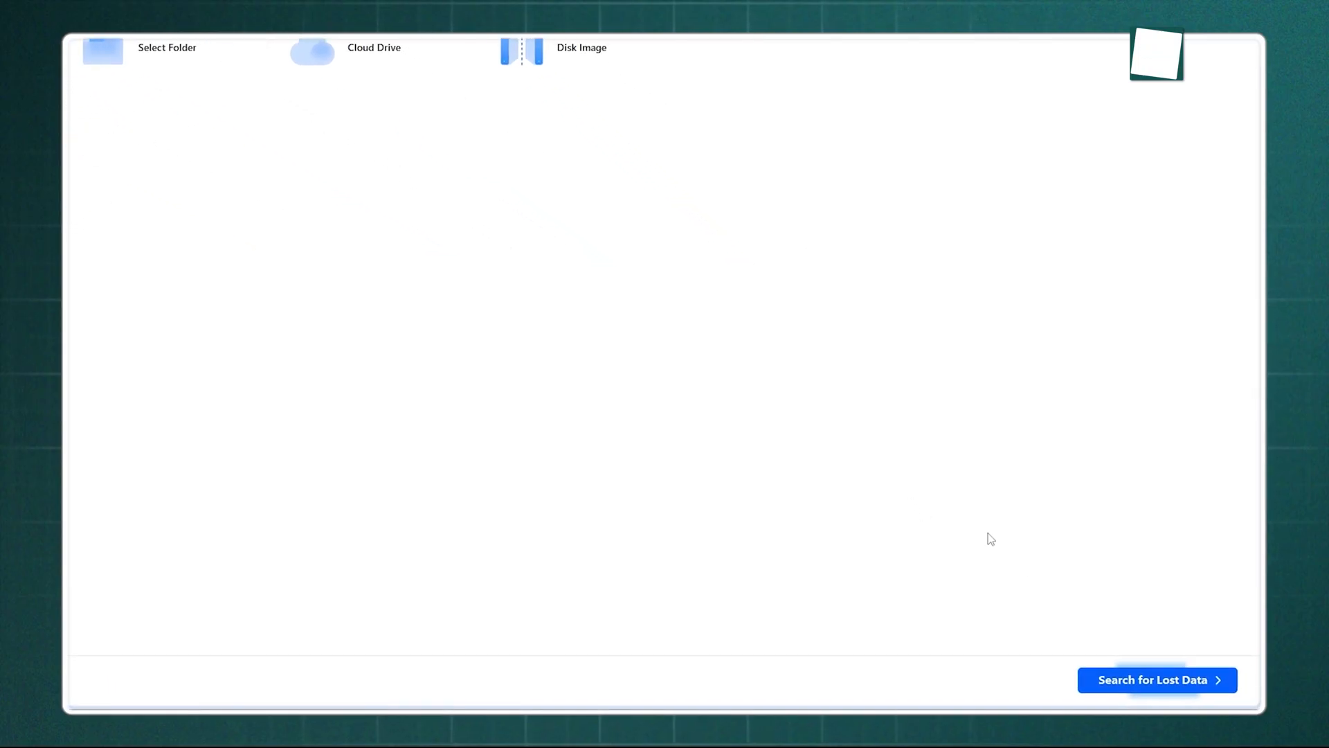
Search the location for lost data and list the recovered ARW photos under Pictures in detailed view
click(1153, 678)
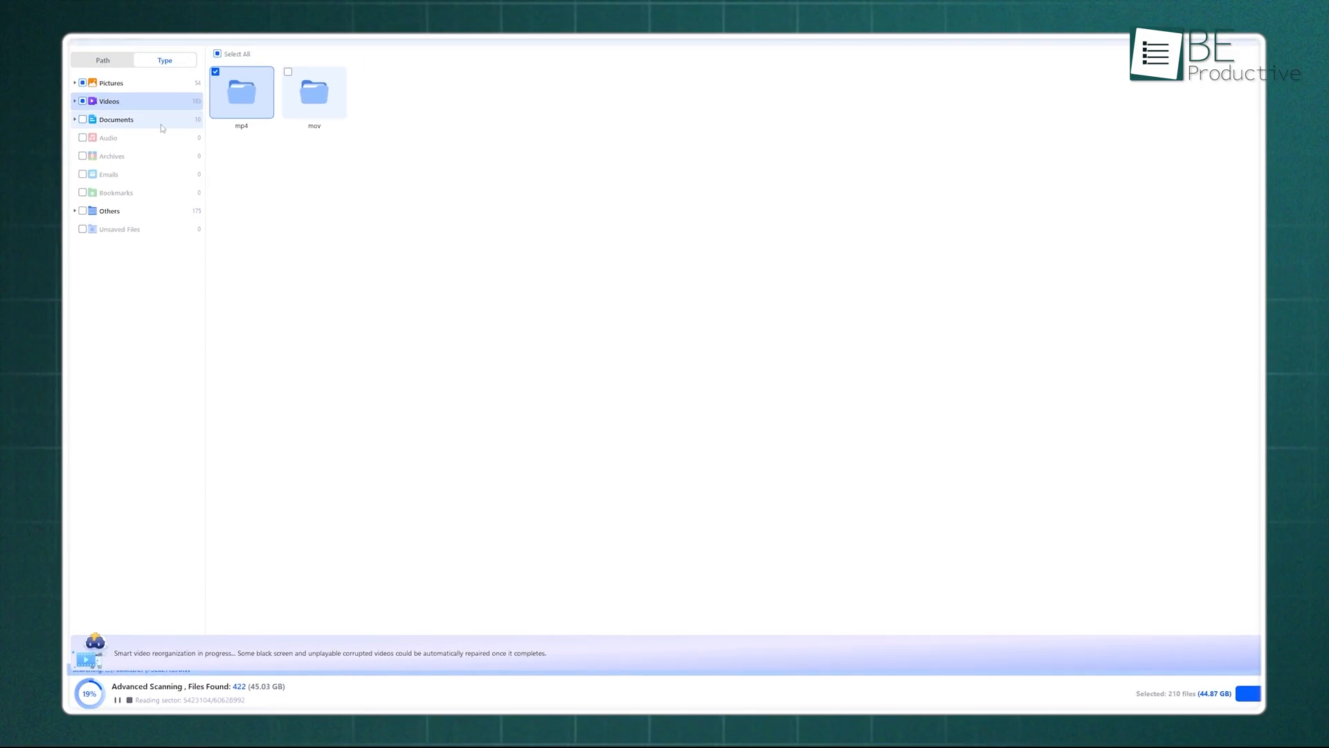
click(116, 119)
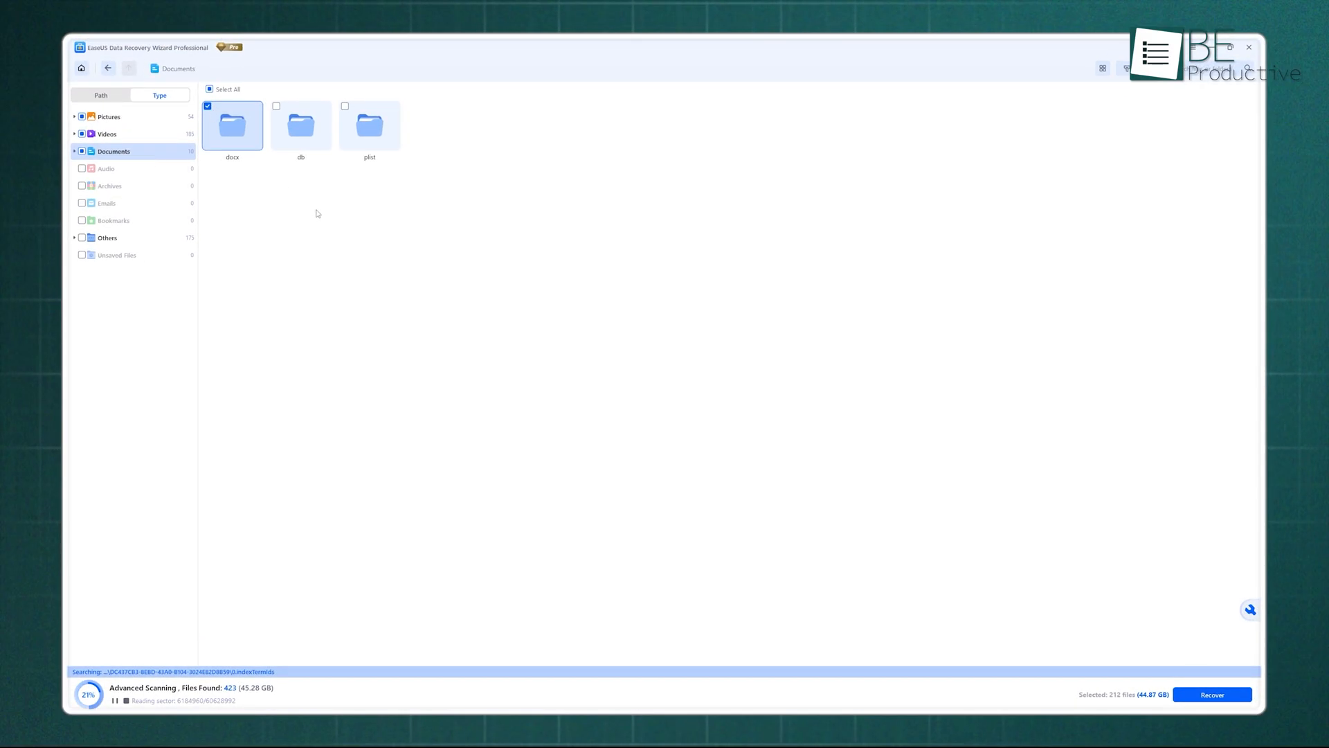
click(110, 134)
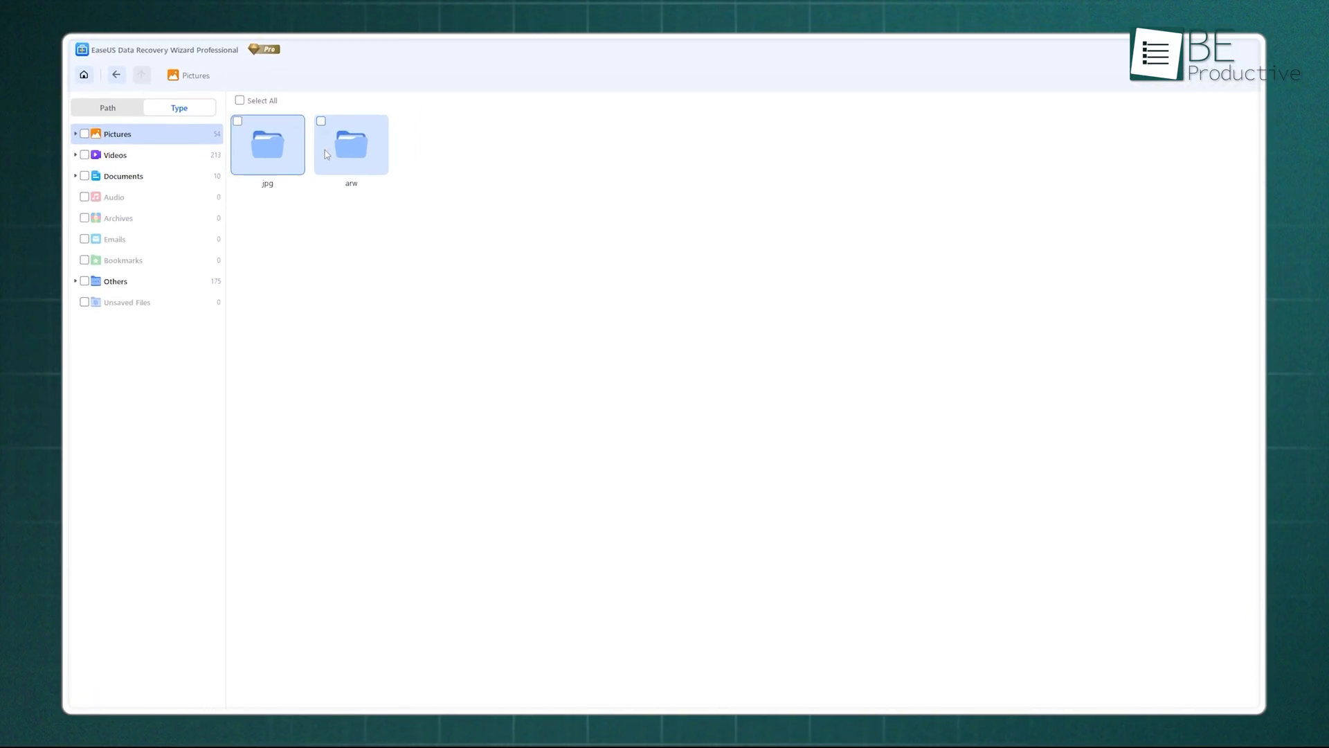
double_click(350, 144)
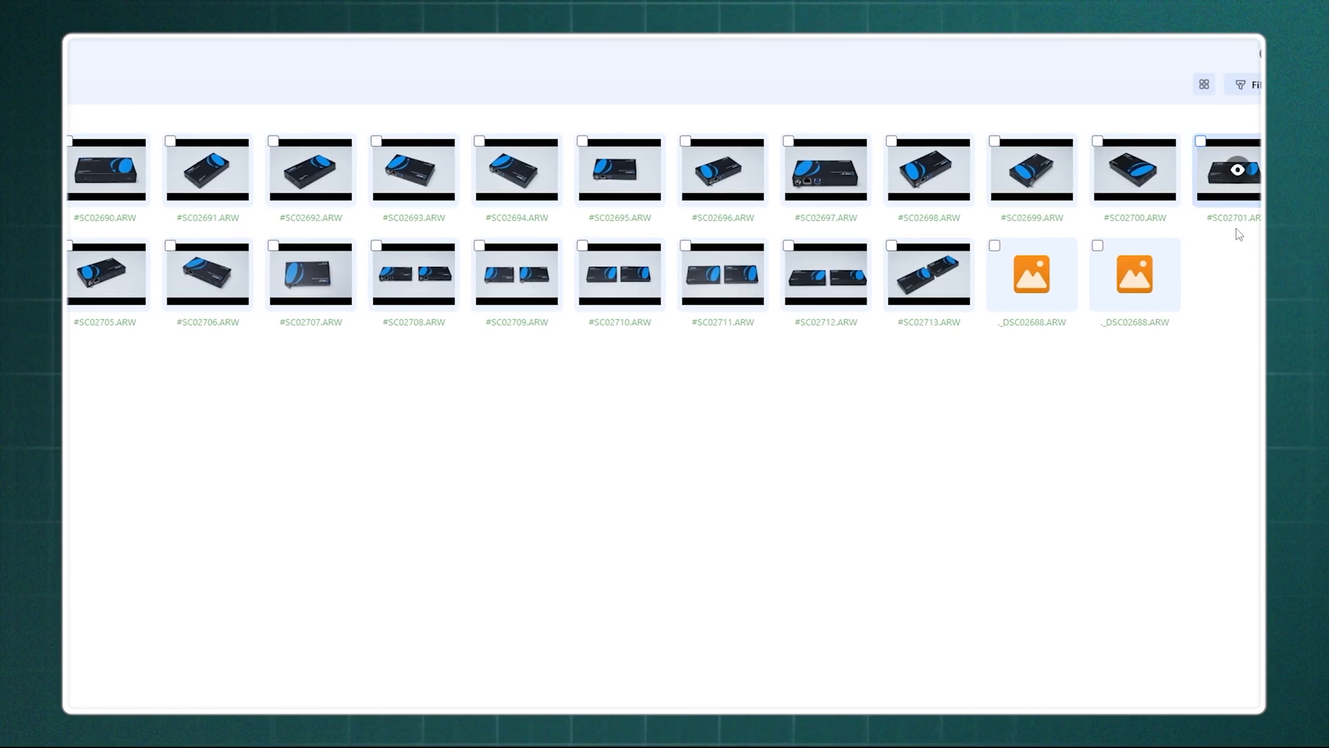
click(1021, 84)
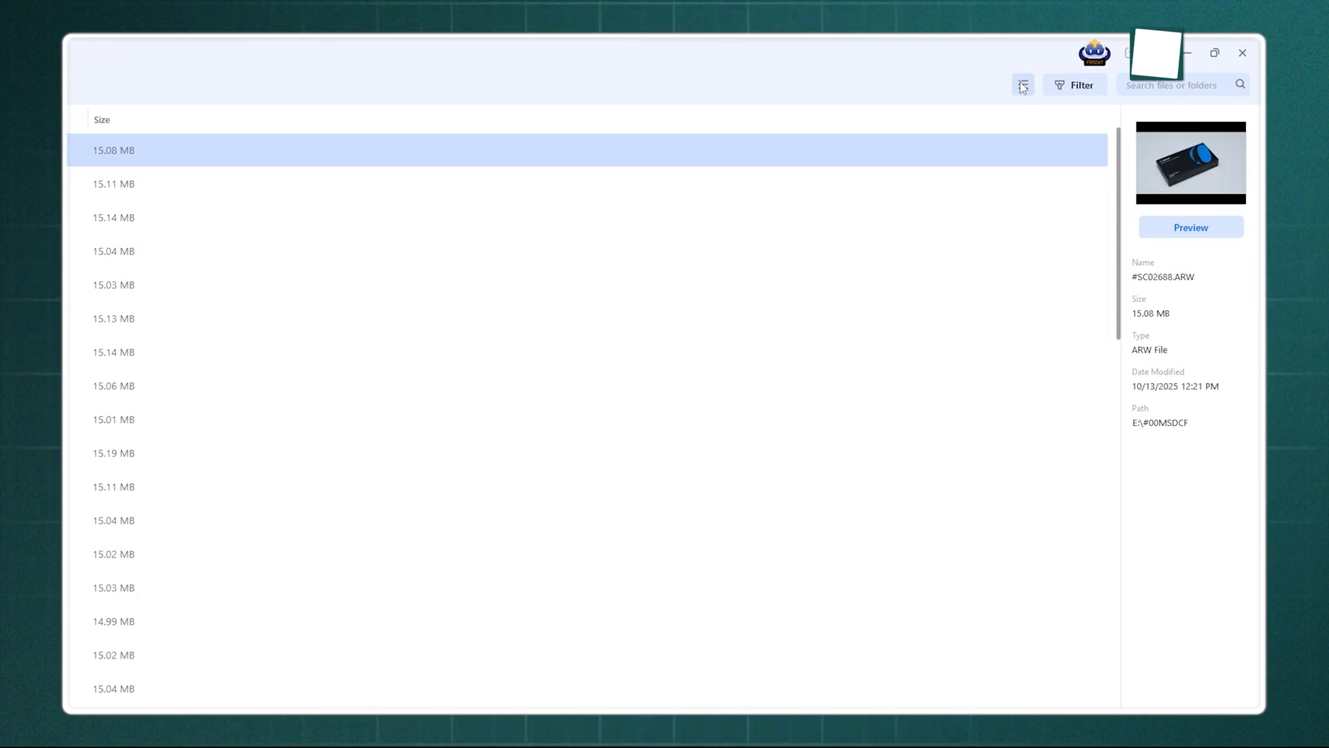
click(1023, 85)
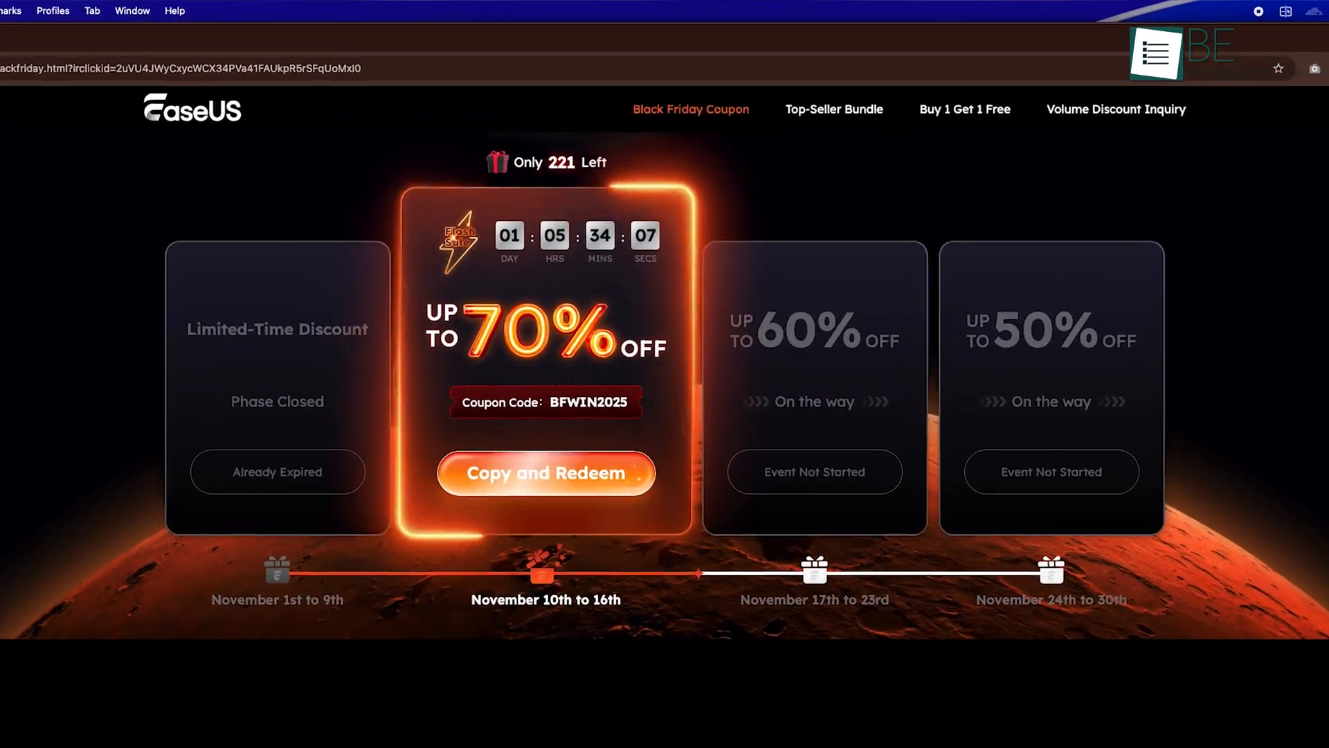
View the Top-Seller Bundle offer and its pricing on the EaseUS site
click(833, 108)
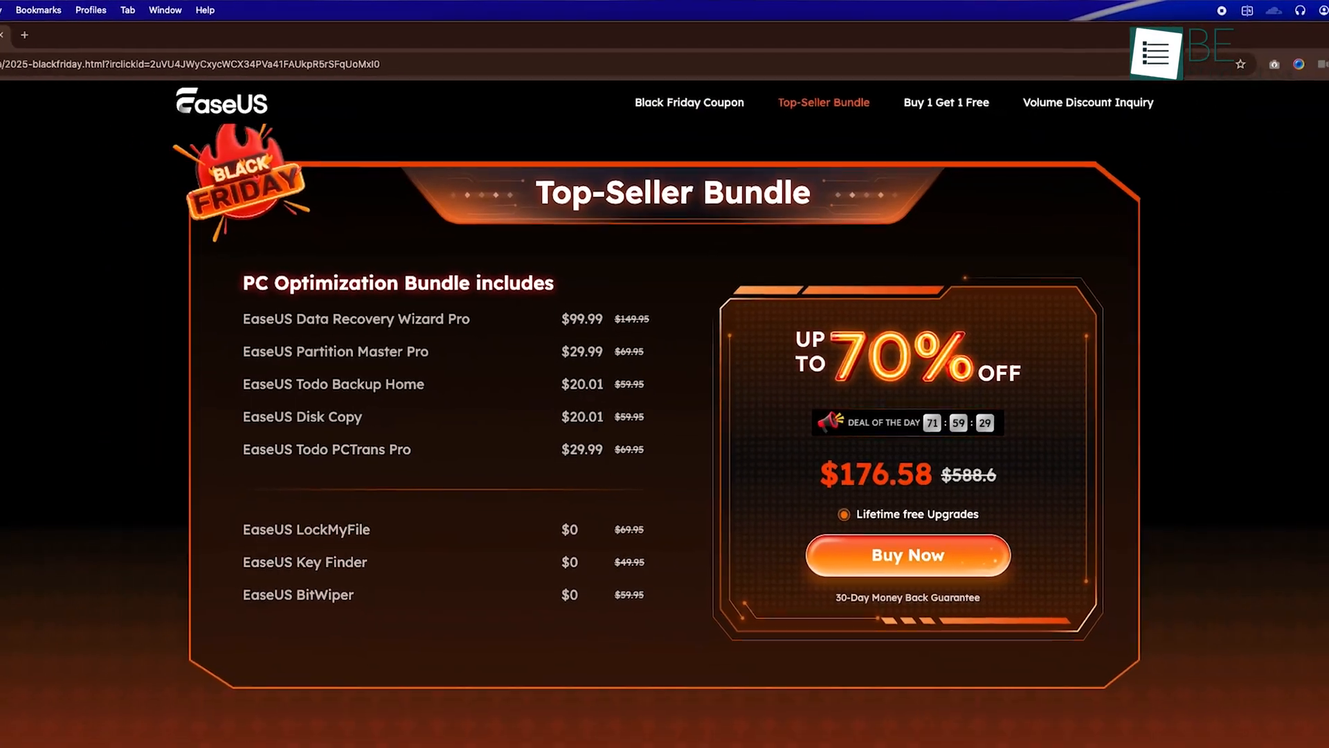
scroll(down, 3)
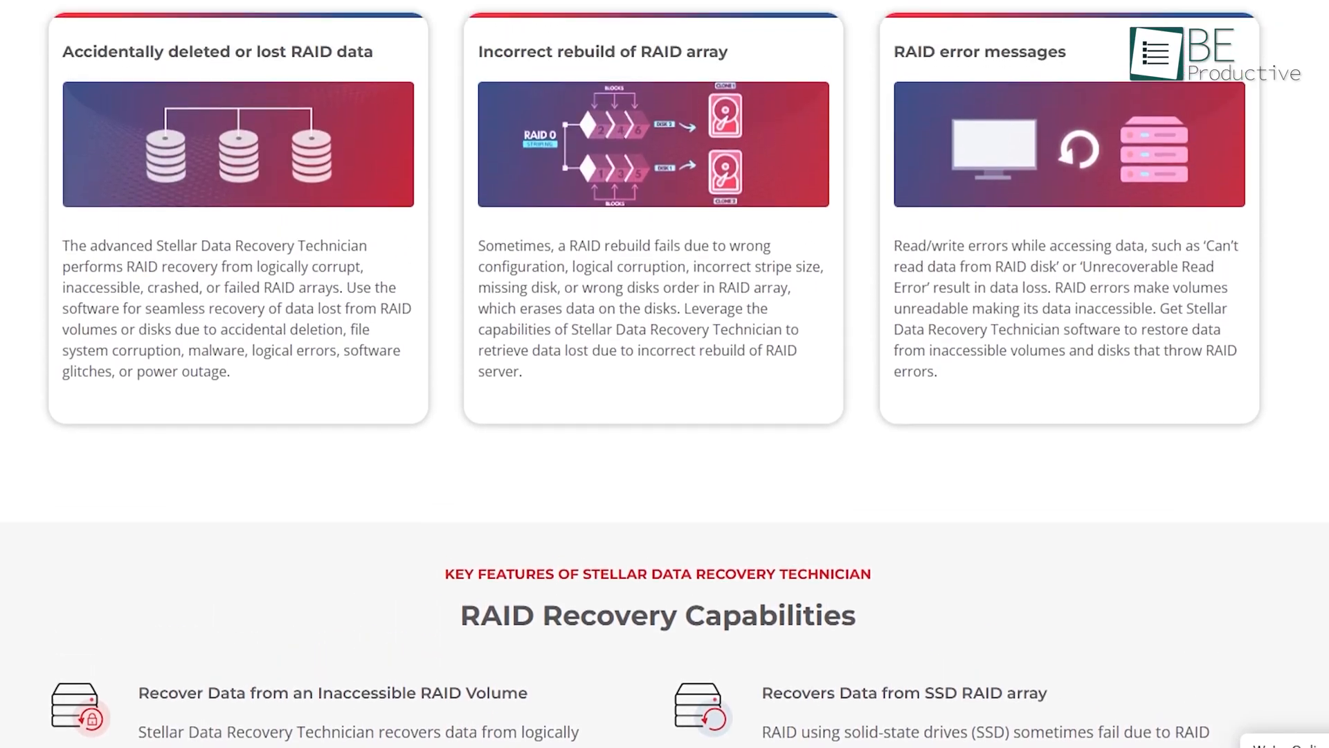
Scroll the Stellar Data Recovery Technician page to review RAID use cases and features
scroll(up, 3)
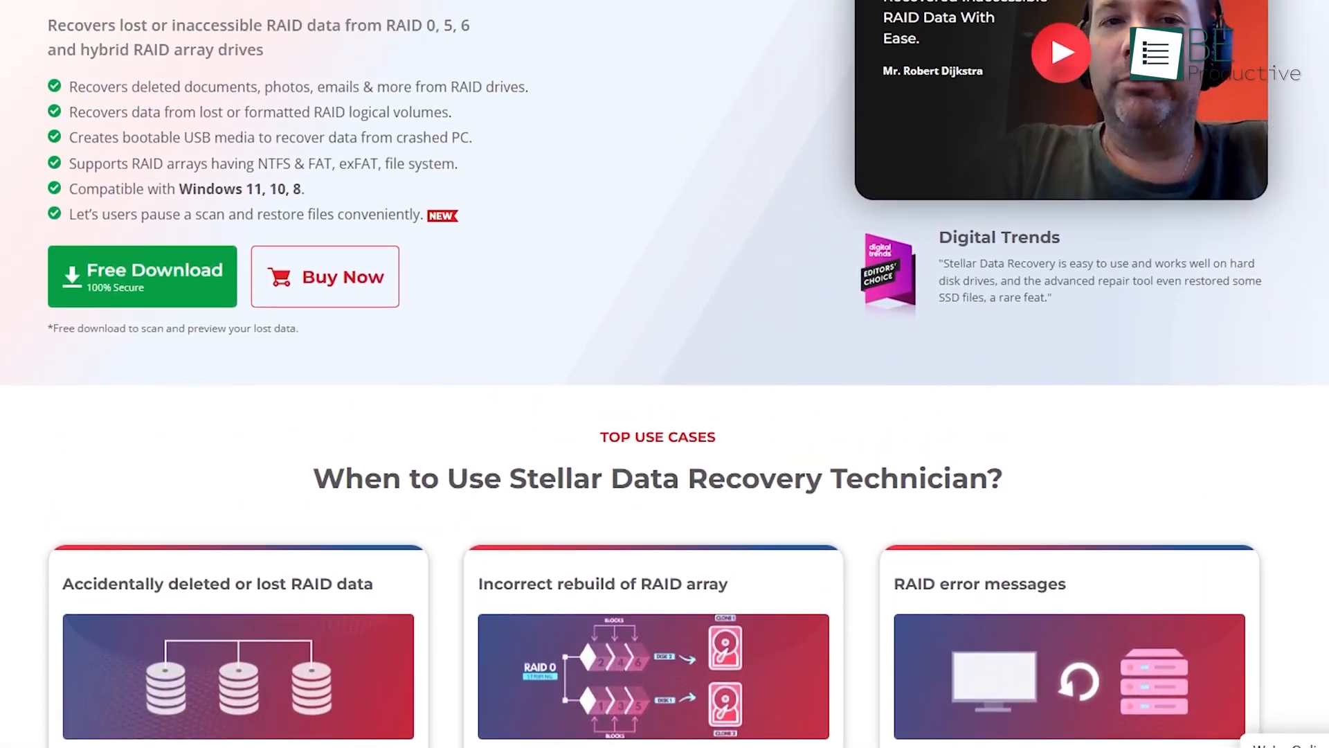
scroll(up, 3)
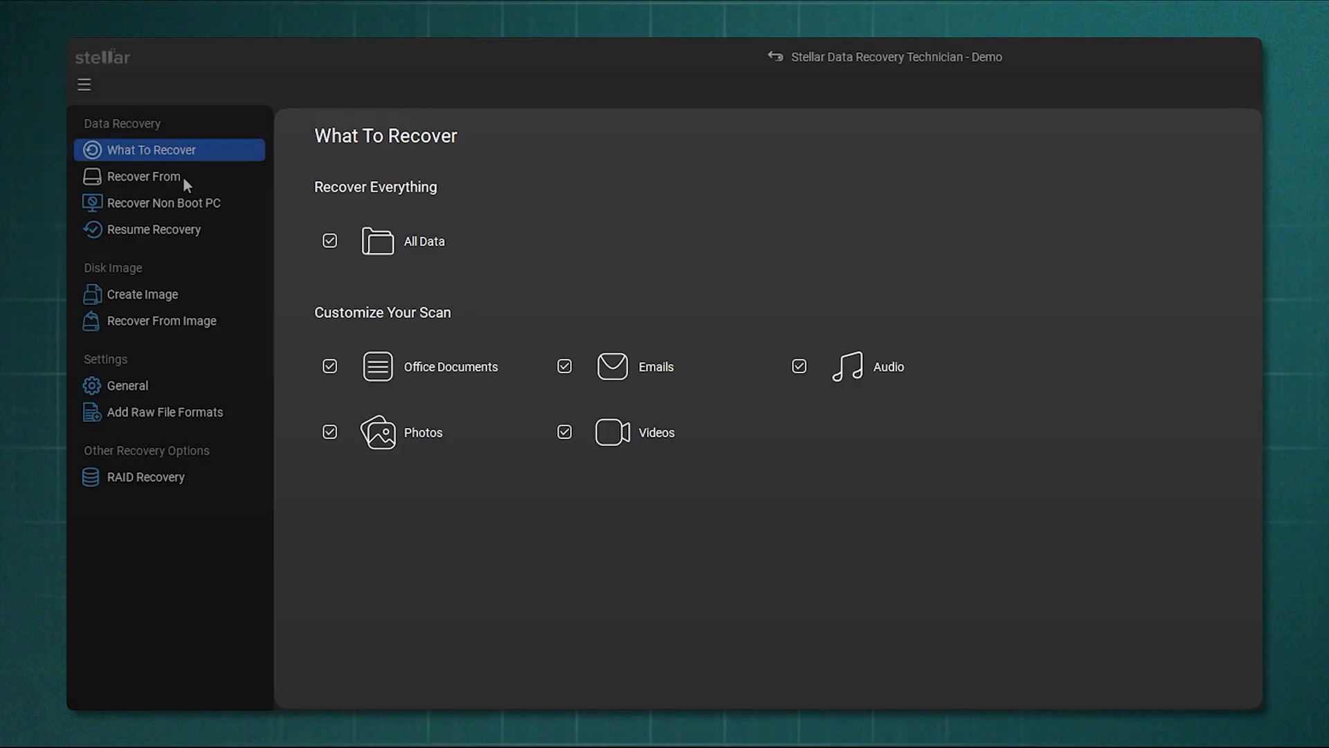
Choose the New Volume F: drive from the Recover From list
click(142, 176)
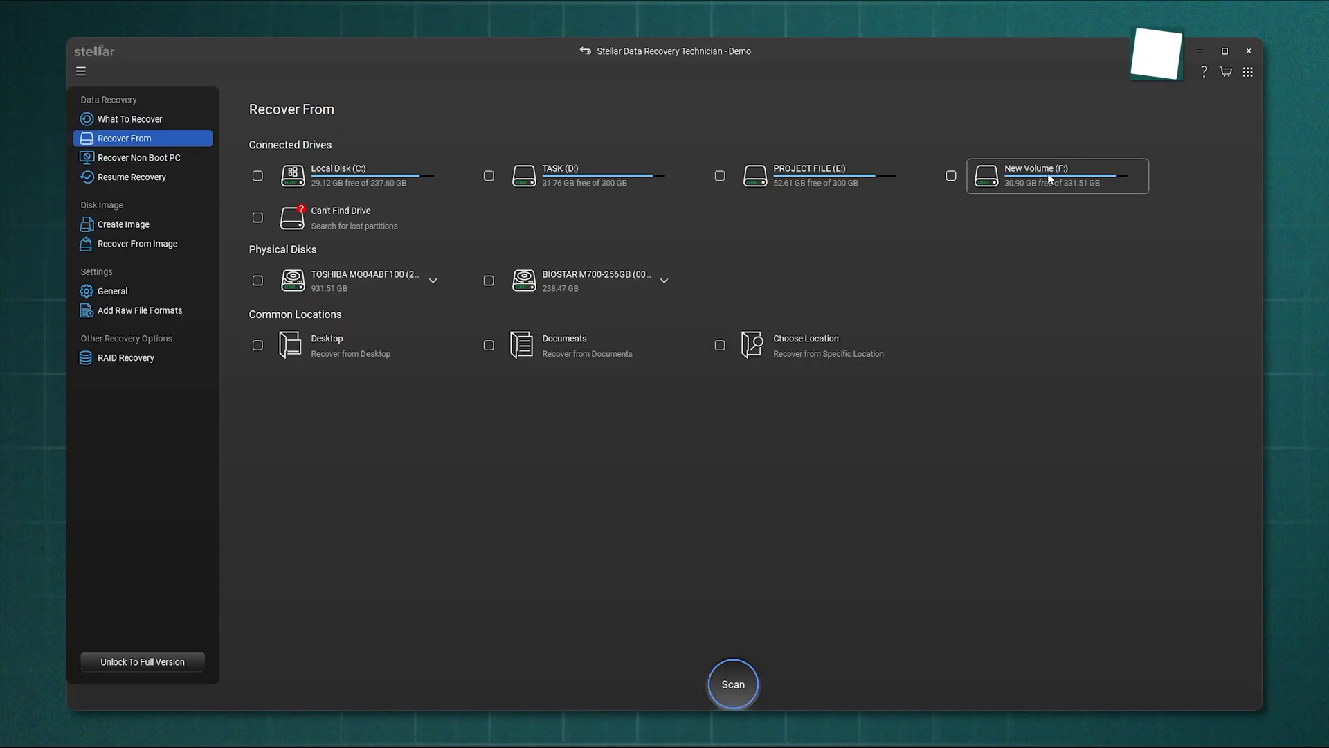
click(950, 176)
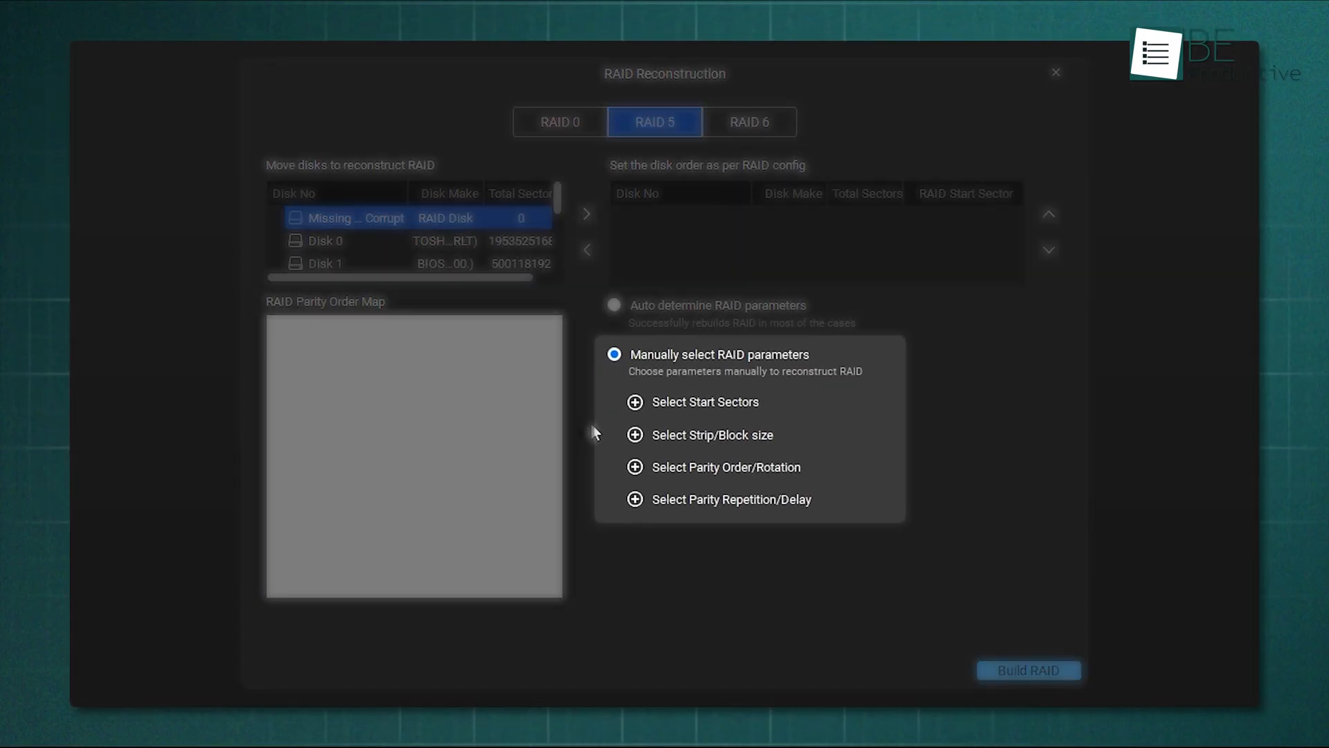
mouse_move(606, 550)
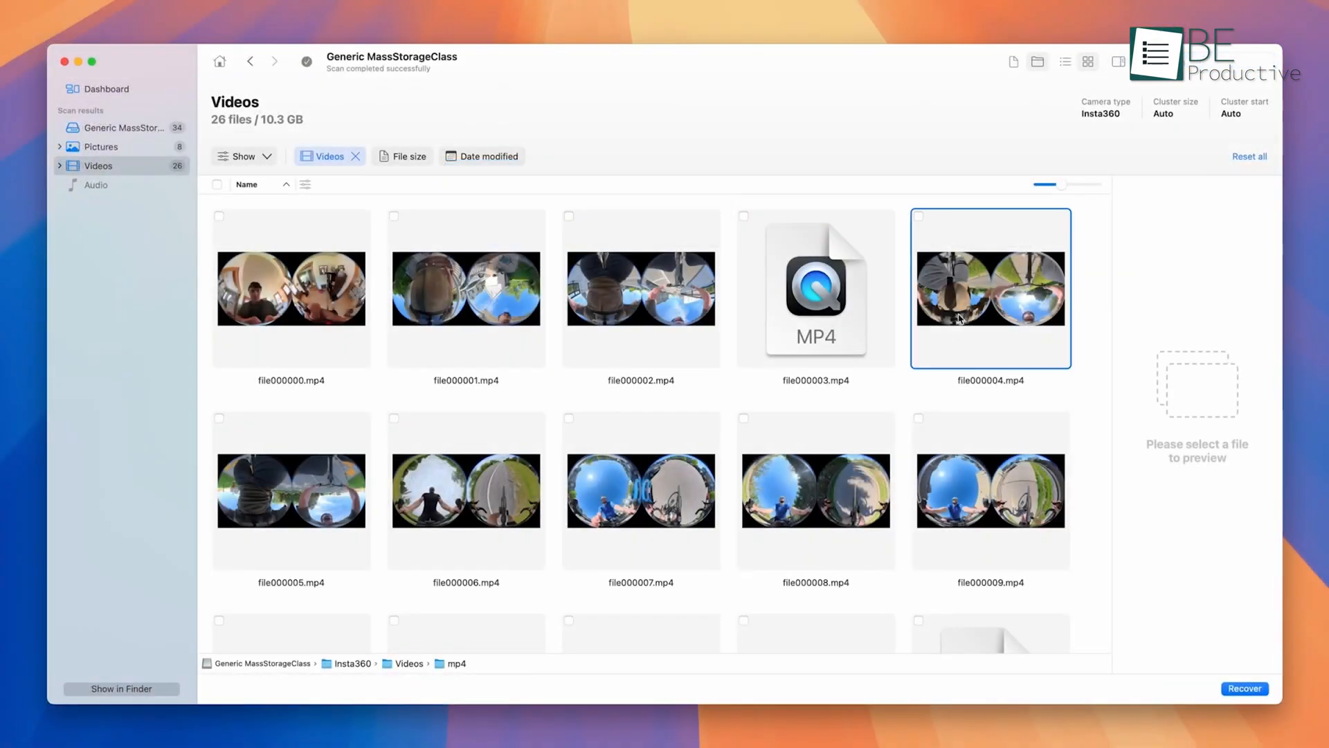
Preview a recovered 360 video, save the Insta360 byte-to-byte backup, and set camera type to Sony
double_click(989, 288)
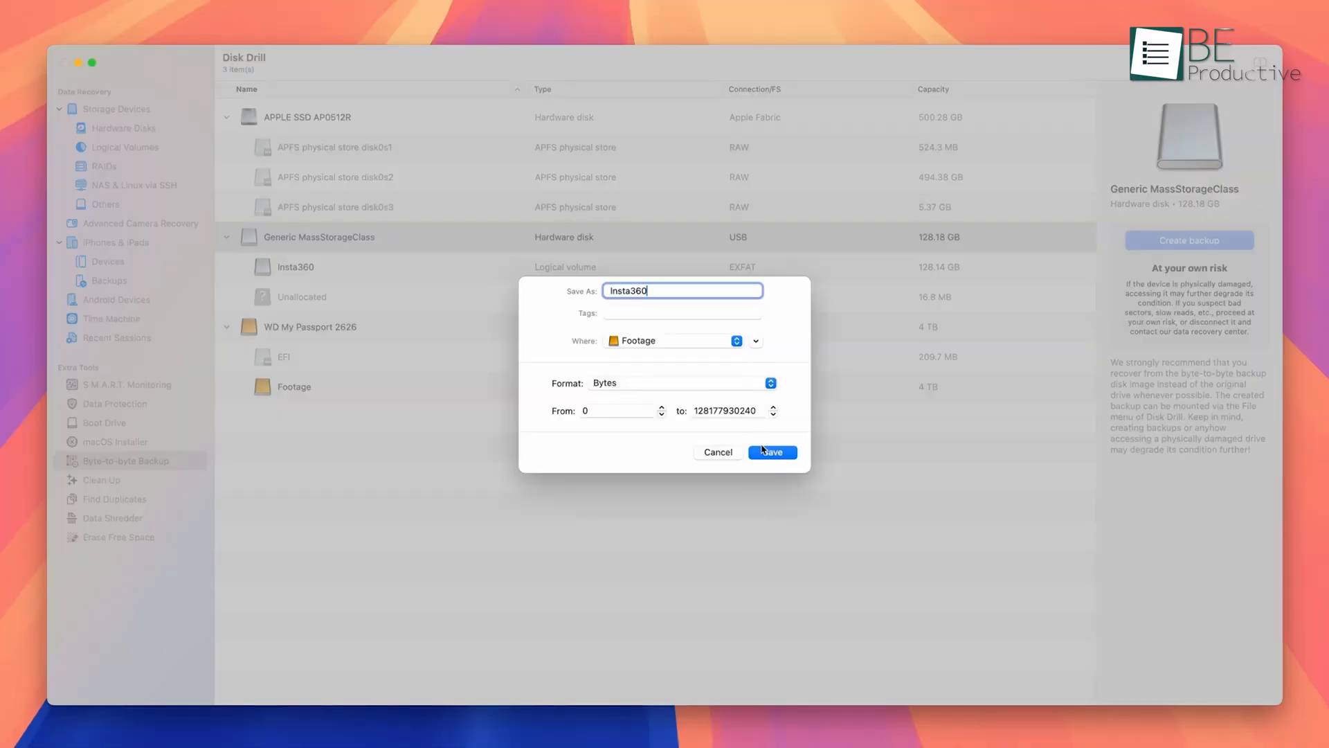
click(771, 451)
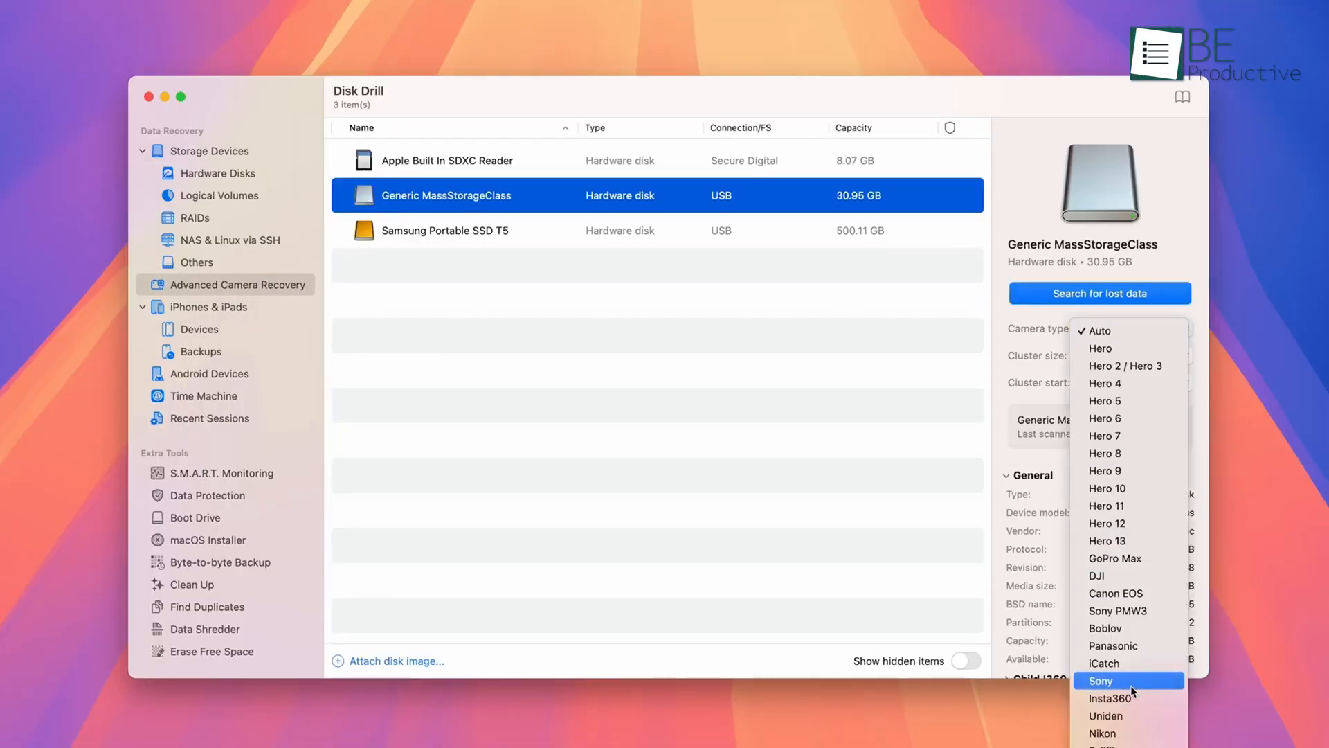
click(1105, 697)
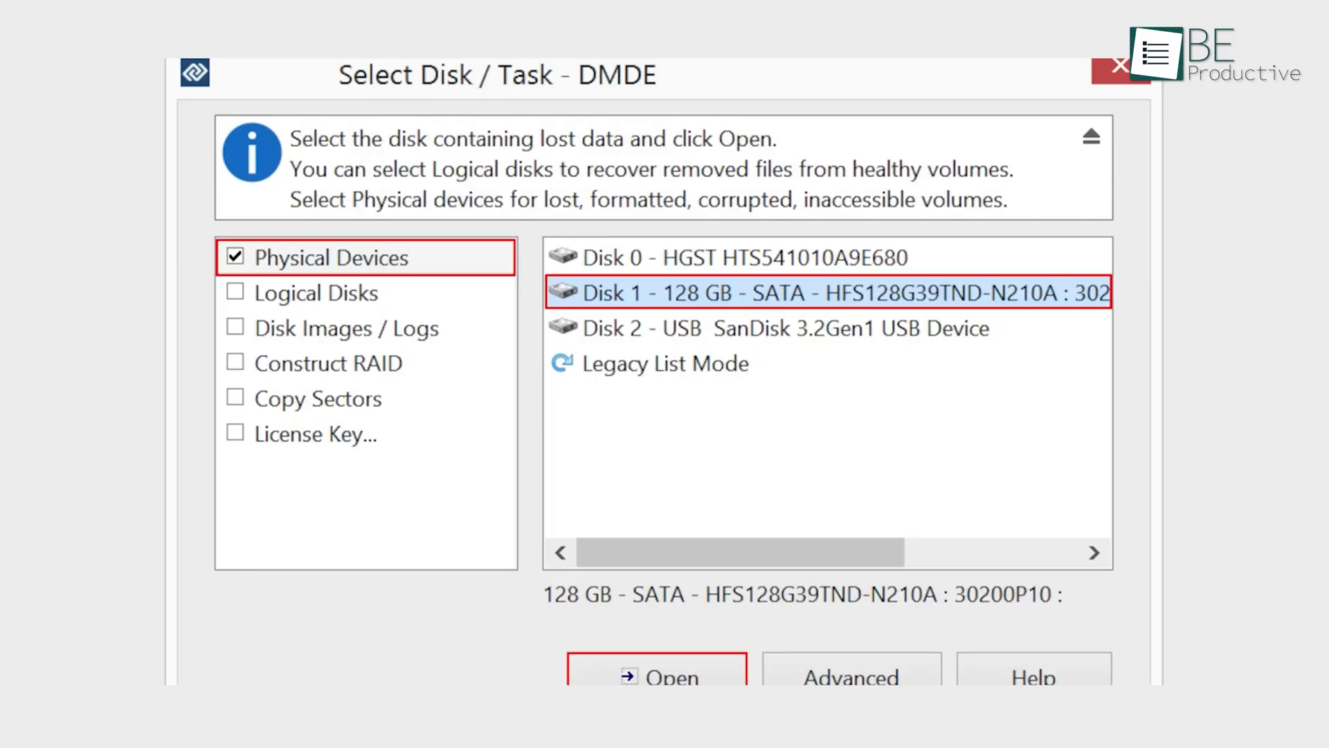
Open Disk 1 to list its partitions and open the NTFS OS volume
click(655, 677)
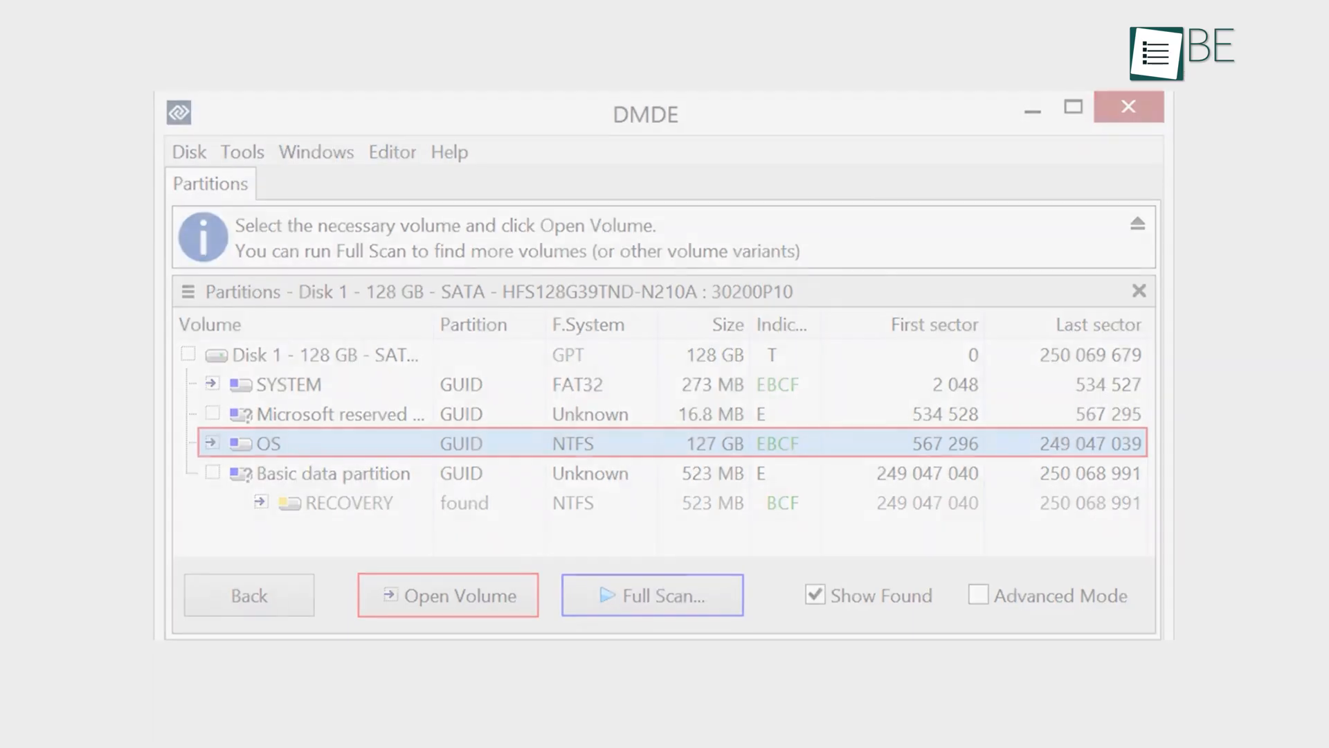
click(447, 594)
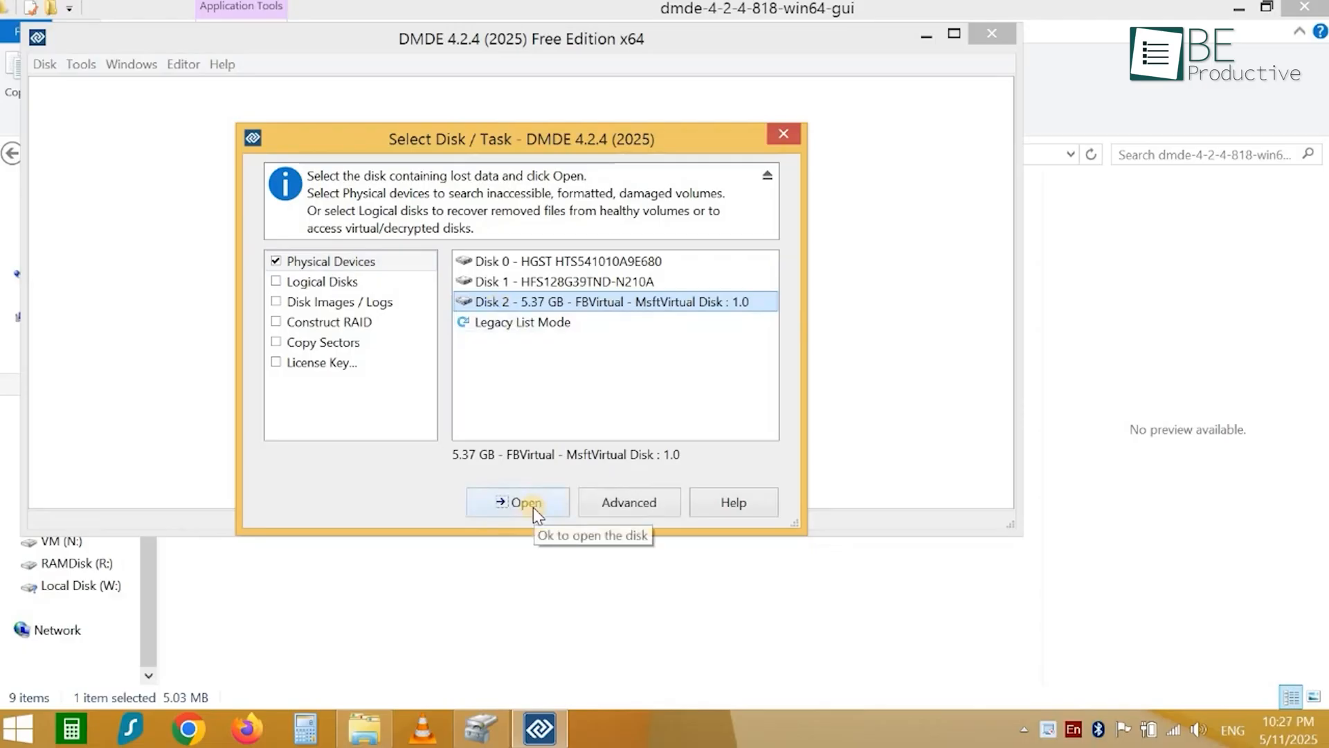
Open Disk 2, browse New Volume's folders, then return to partitions in Advanced Mode
click(516, 501)
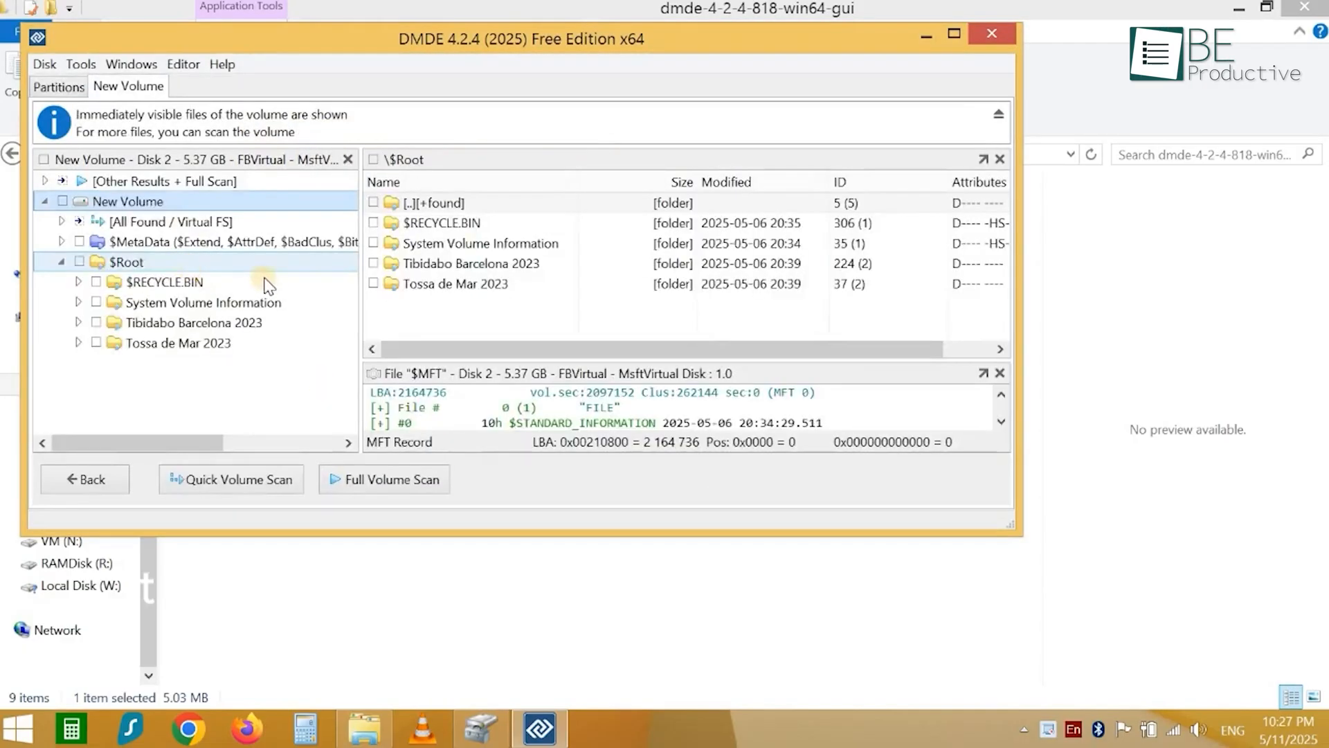
click(456, 282)
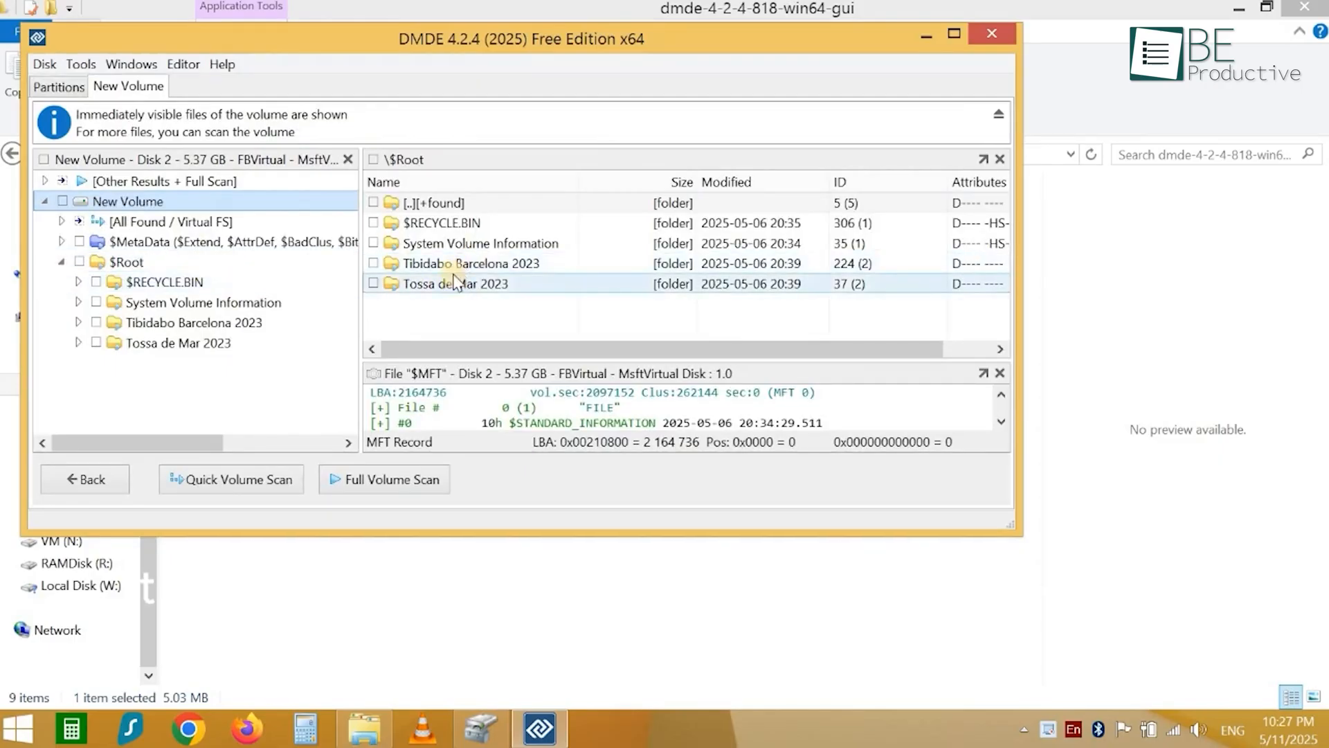
click(58, 85)
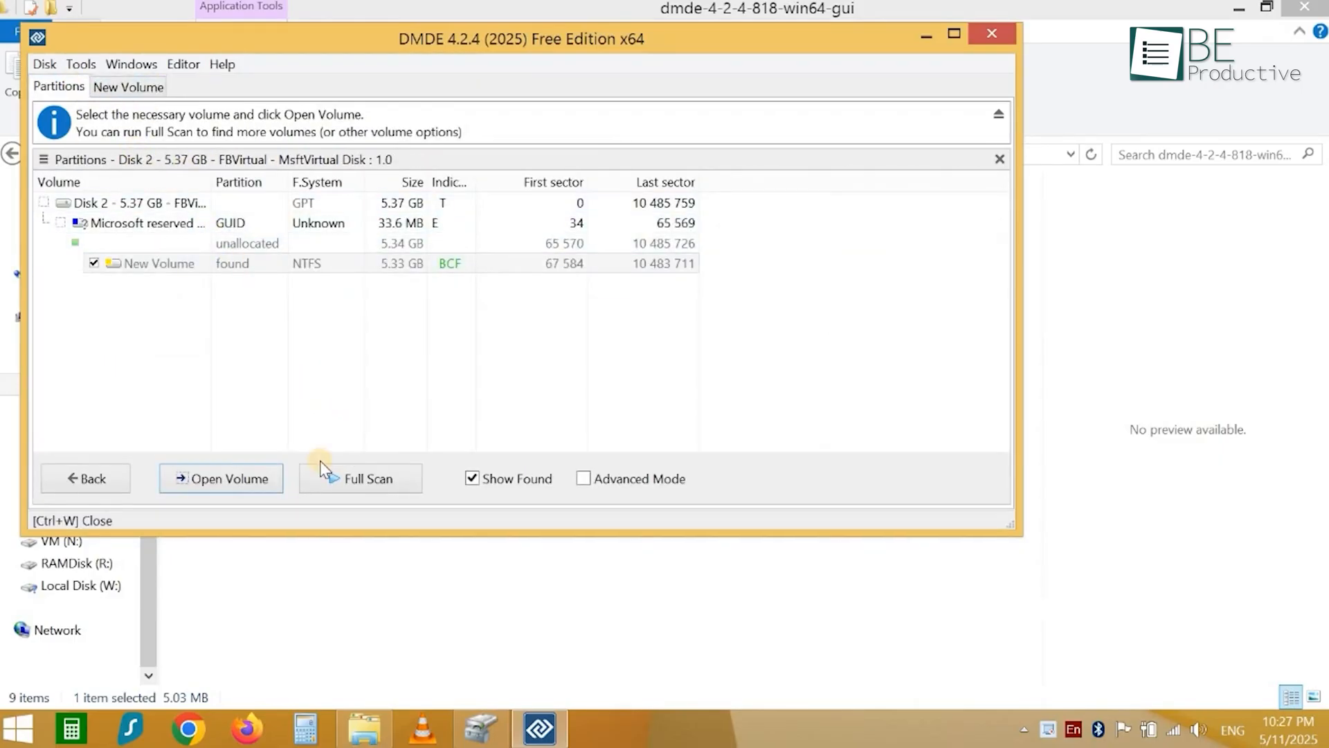
click(584, 478)
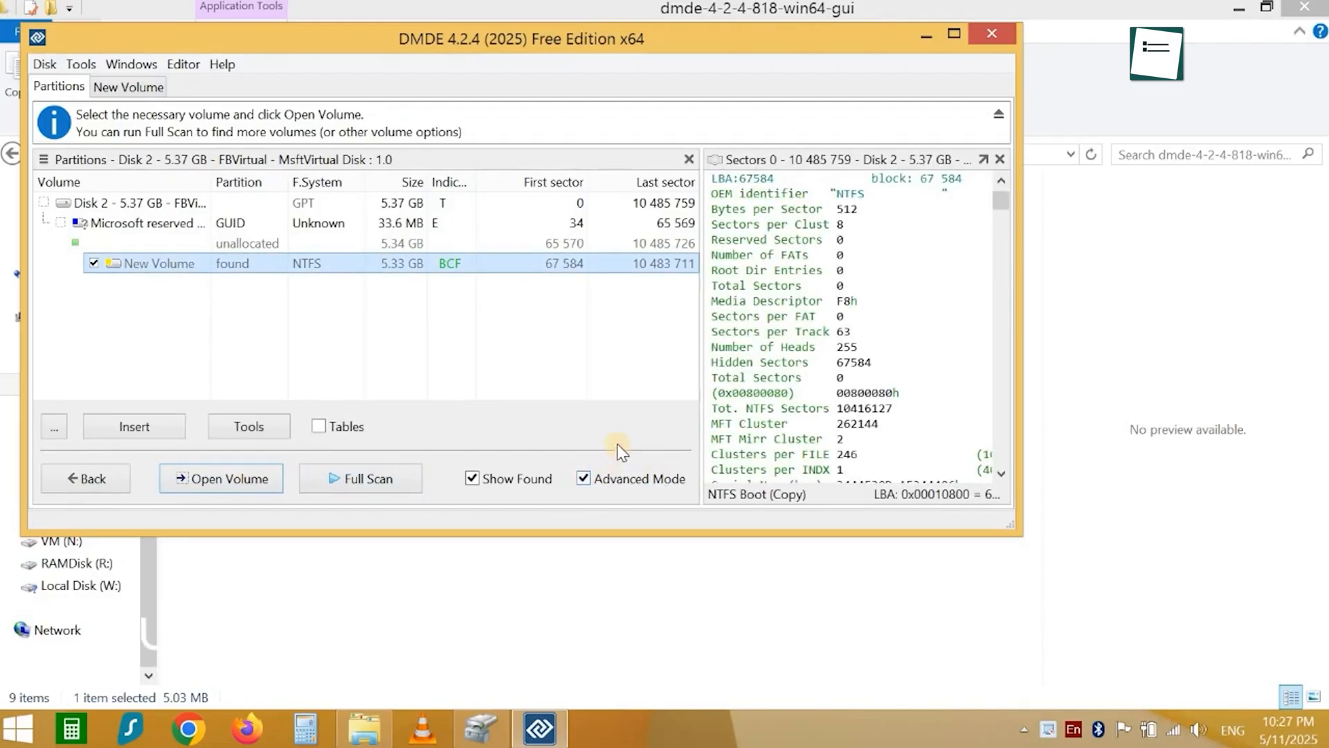
mouse_move(415, 372)
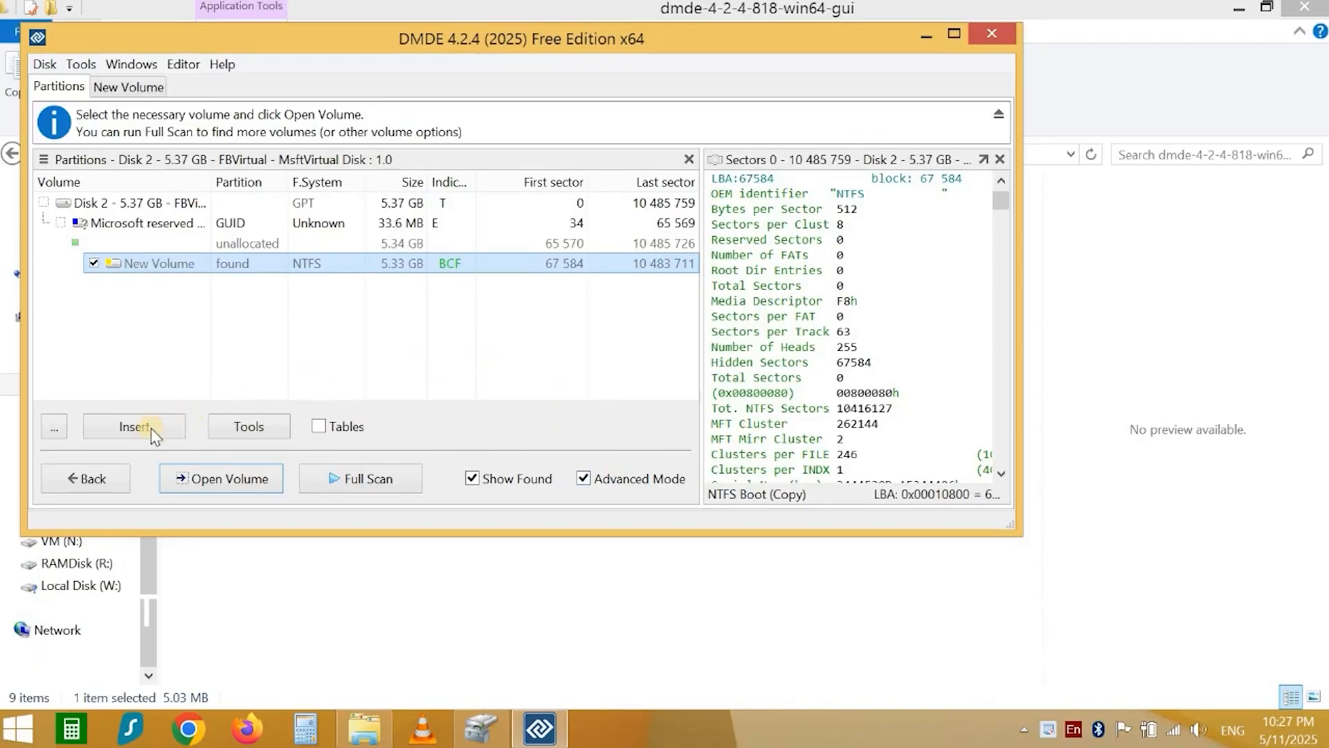
Insert the found New Volume as a GUID partition and apply the changes to Disk 2
click(133, 426)
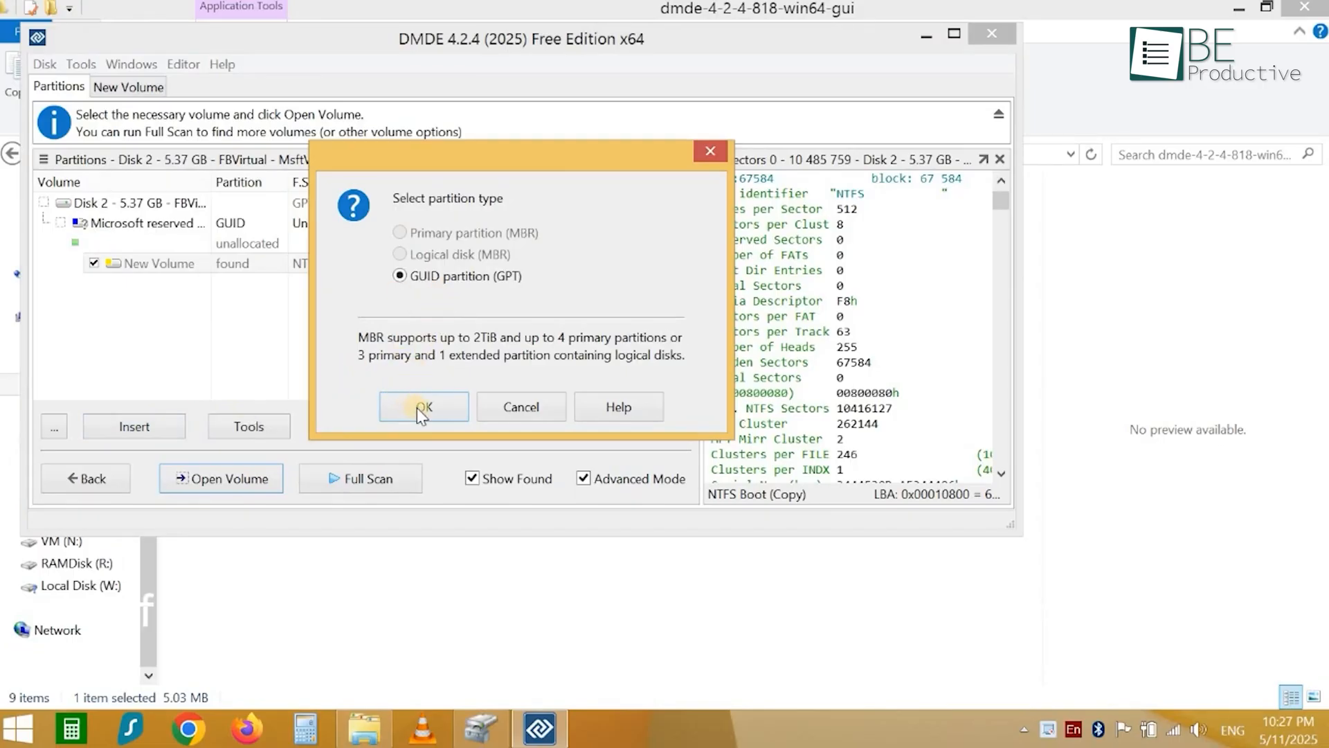
click(424, 407)
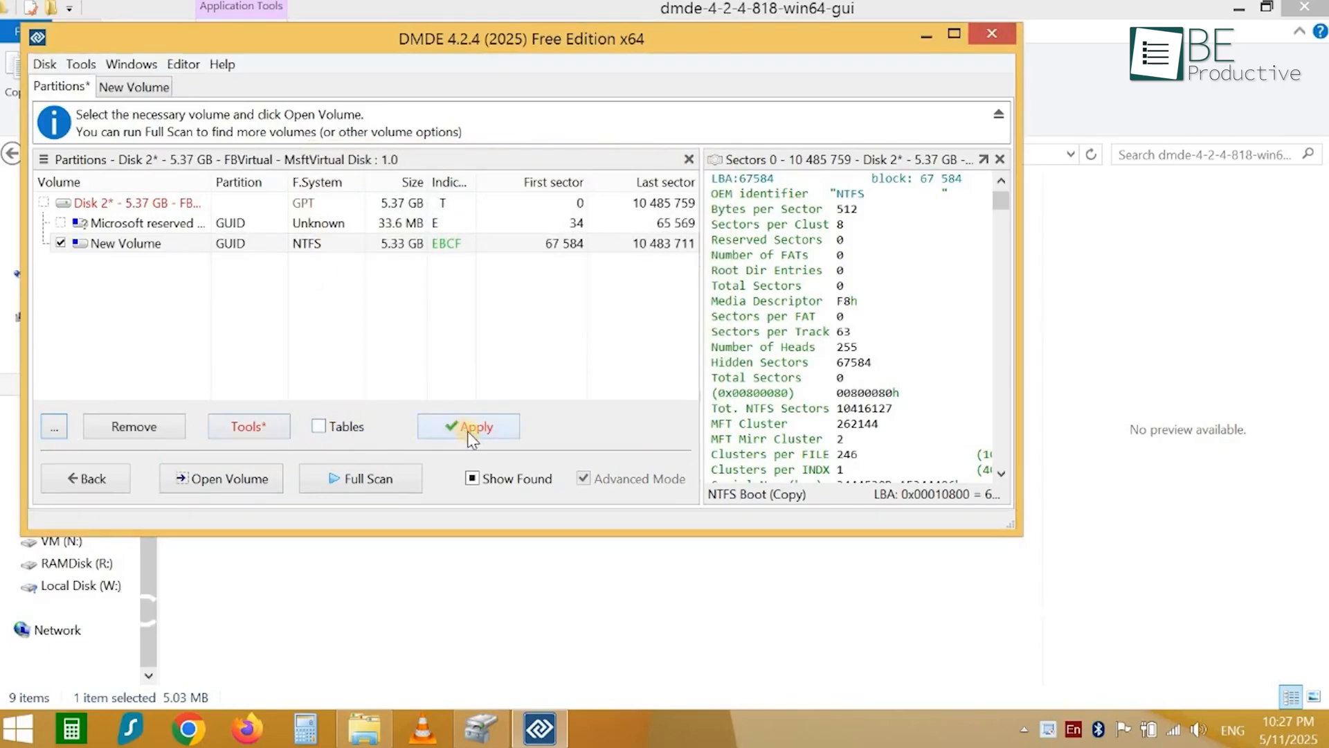
click(468, 426)
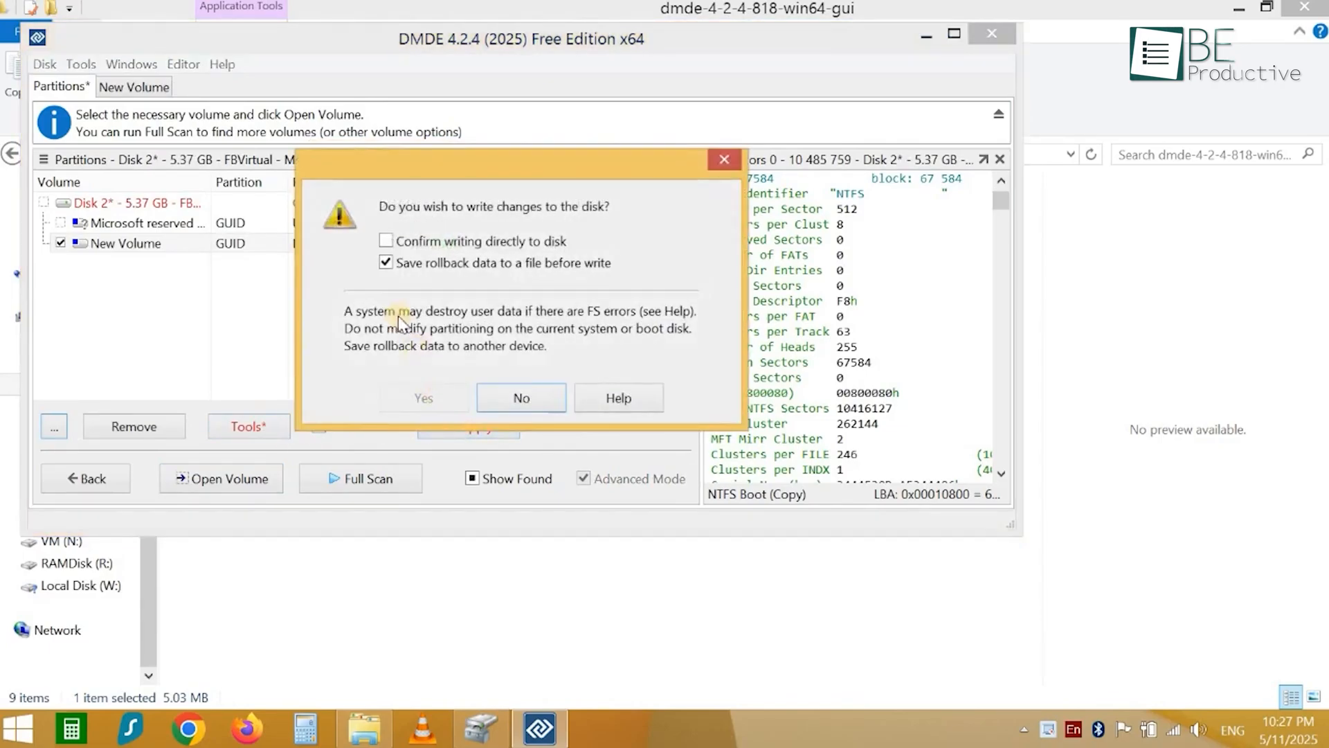
click(423, 397)
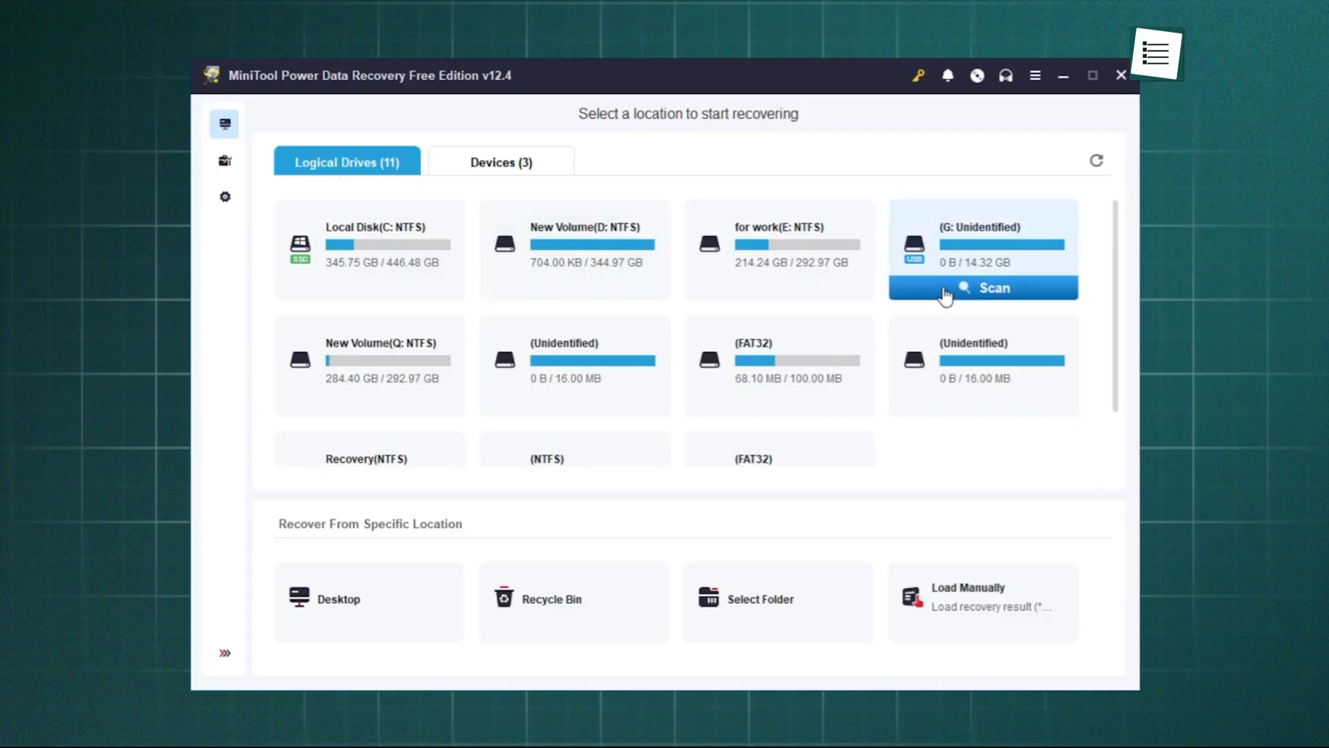
Start scanning the unidentified drive G: for lost files
click(981, 288)
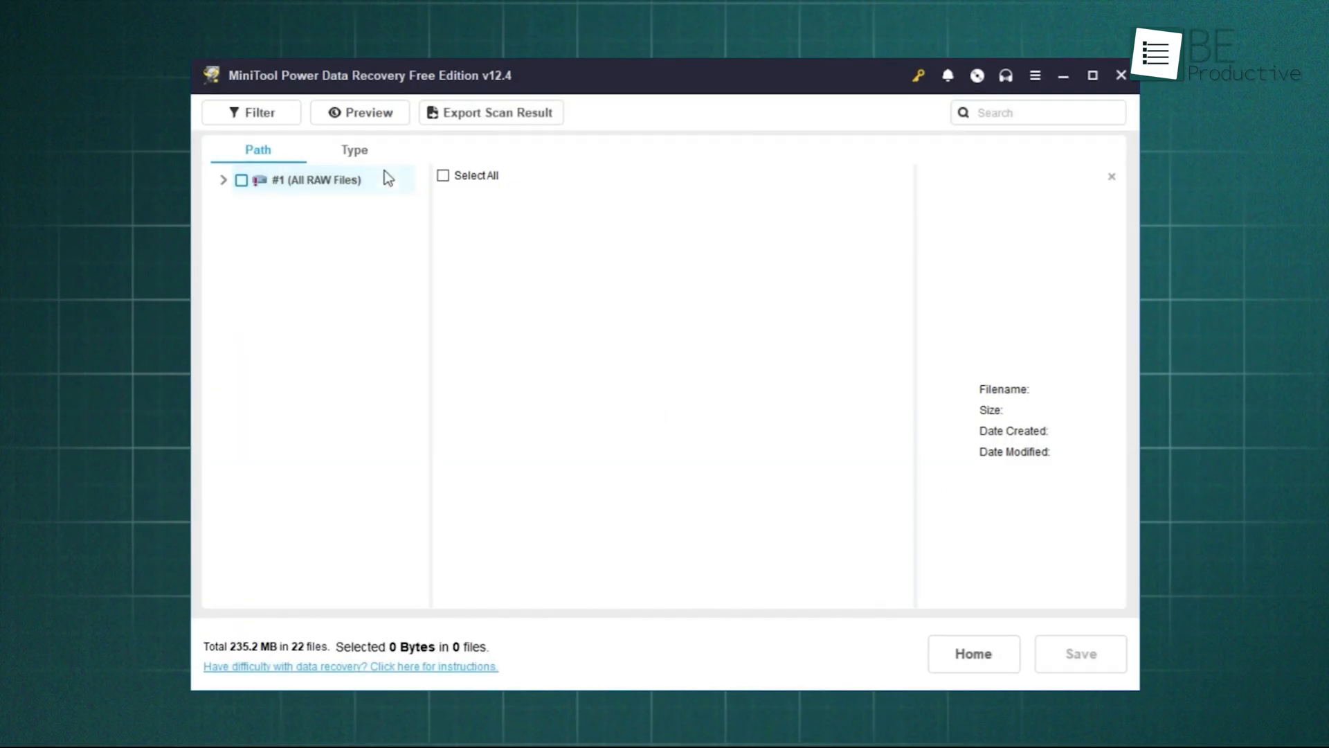
List the found png images by type, mark file6 and file5, and save them to the chosen folder
click(353, 150)
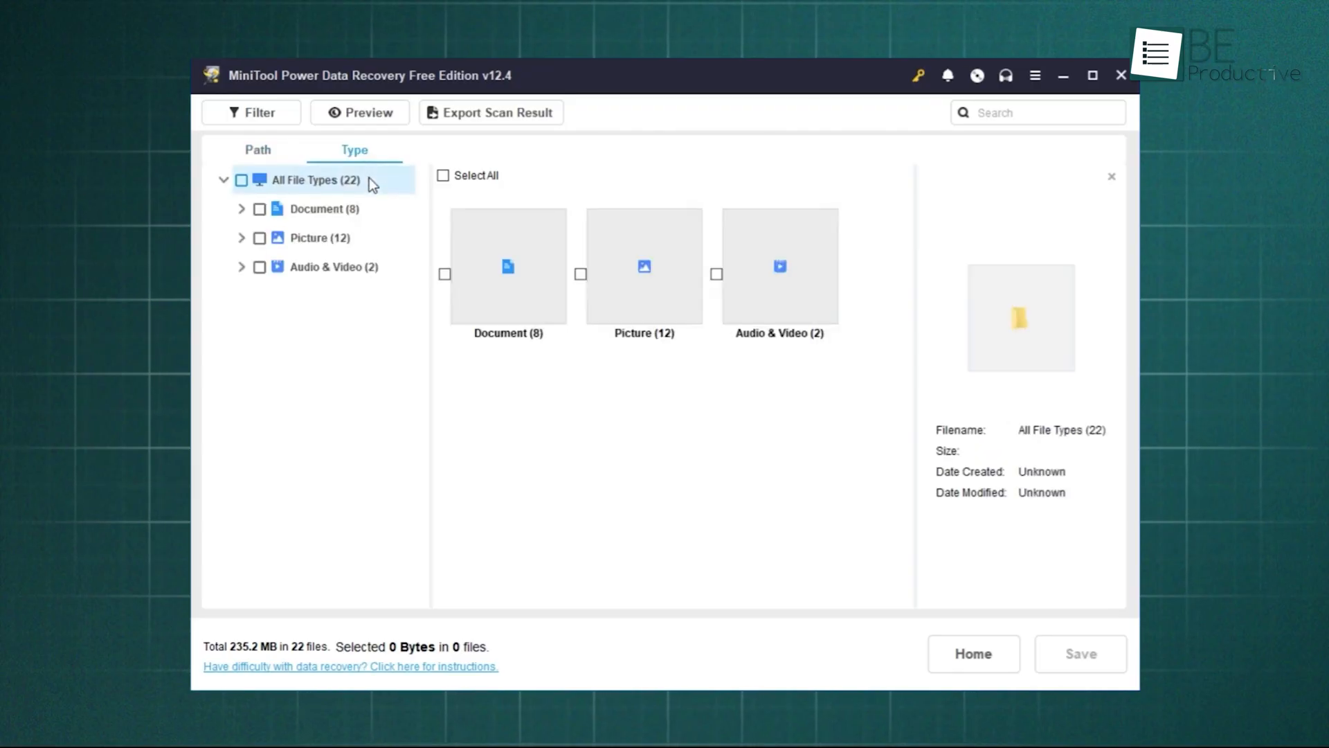
mouse_move(330, 209)
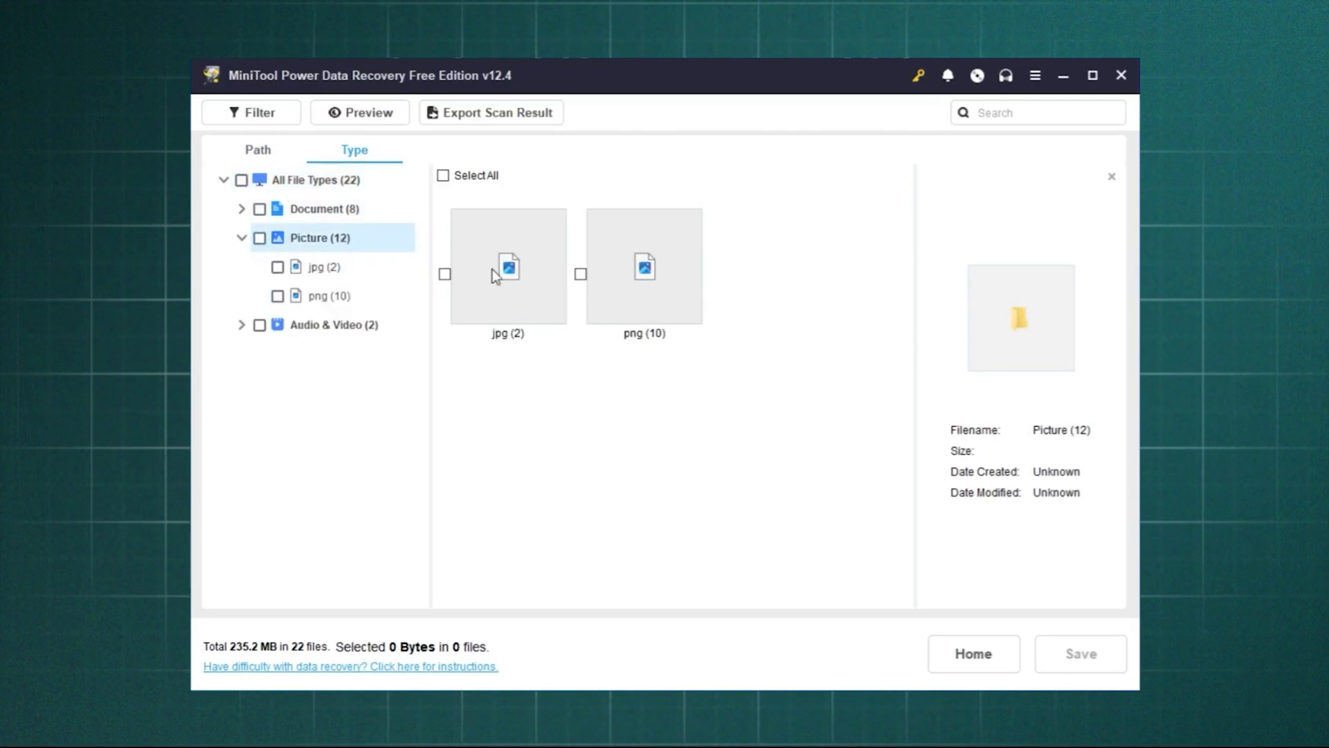
click(329, 295)
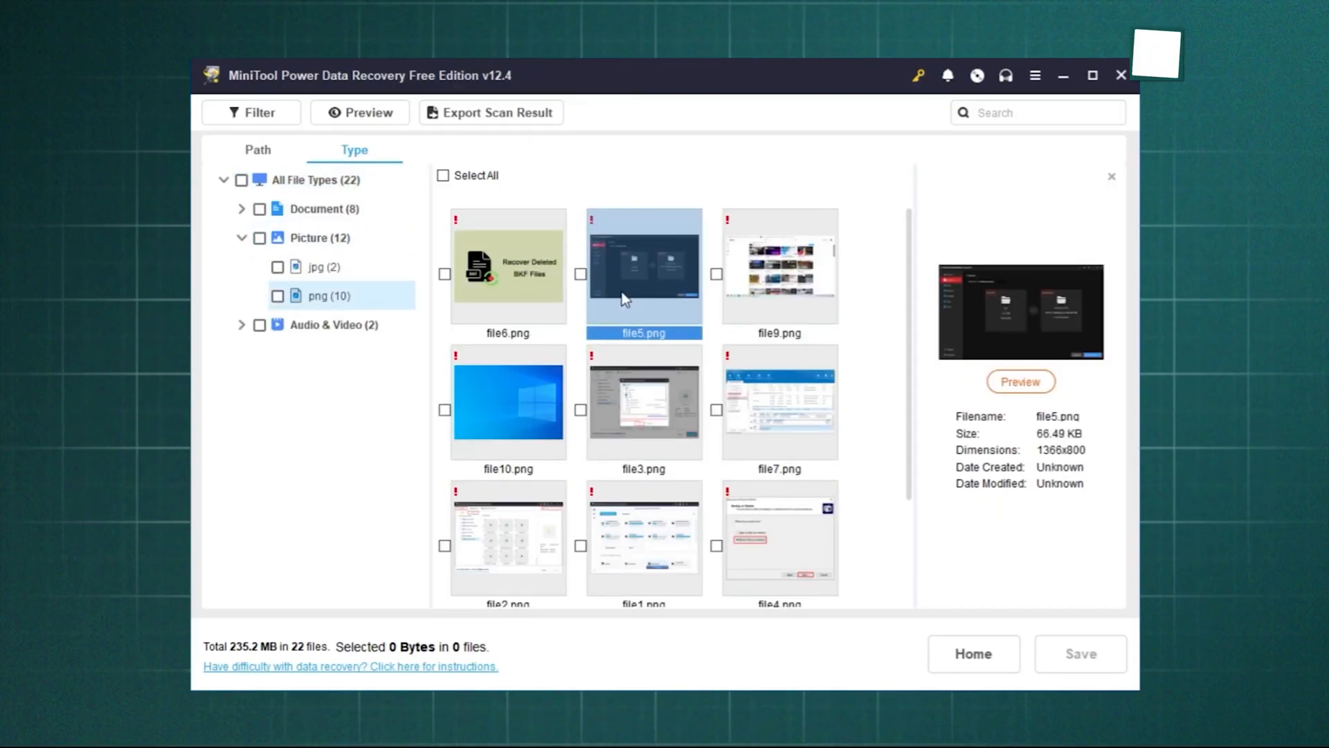
click(445, 275)
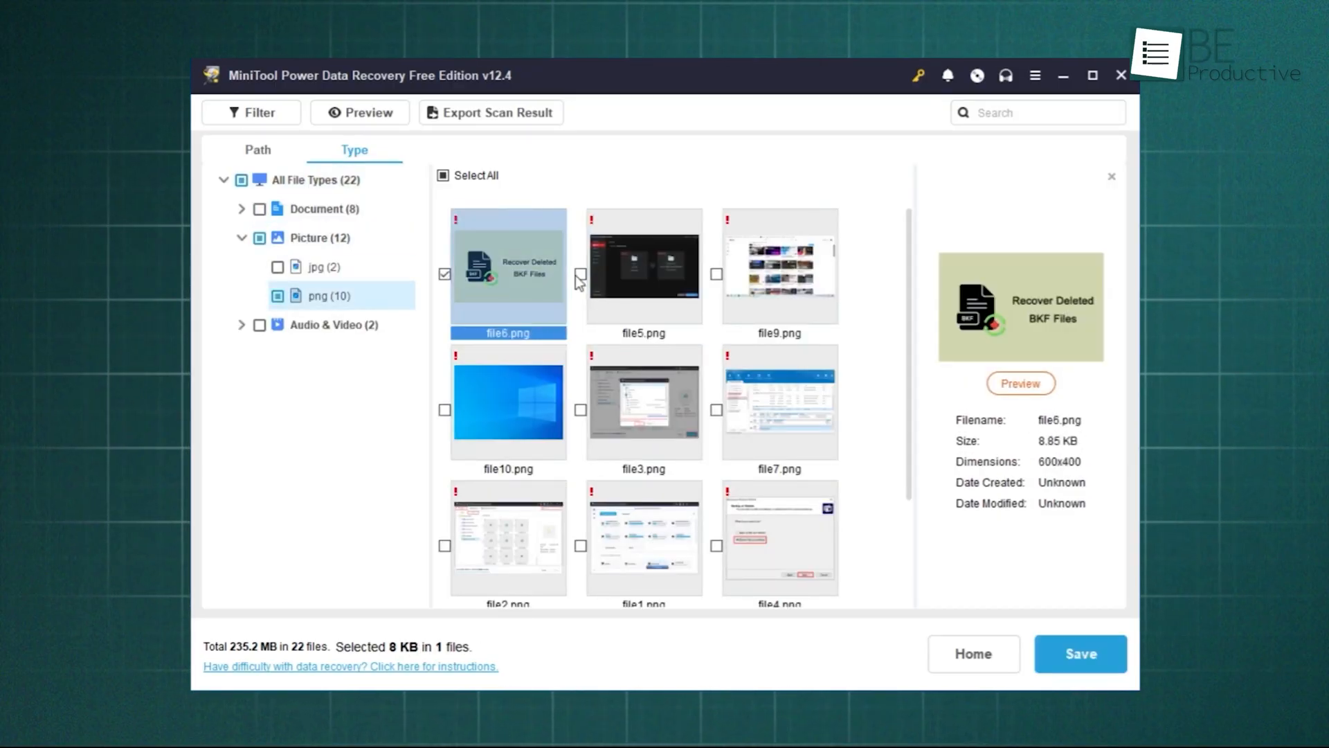
click(716, 274)
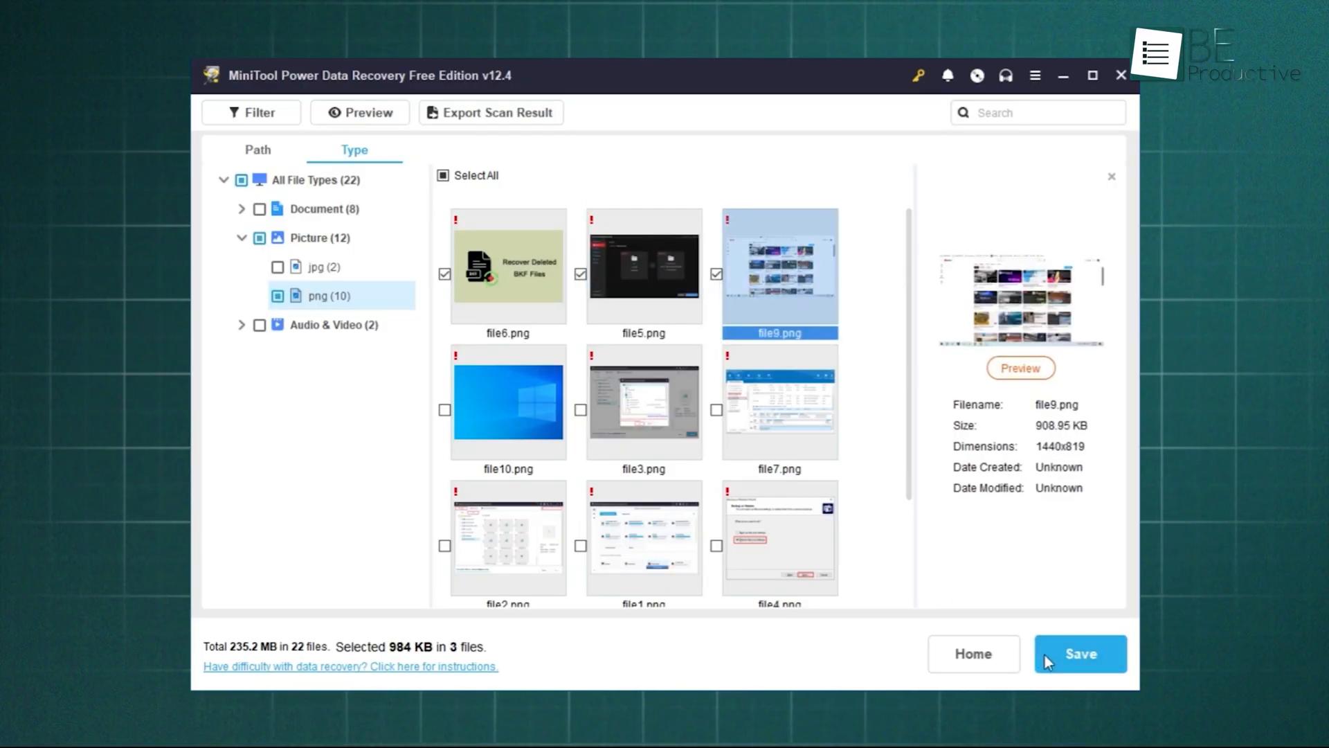
click(1080, 653)
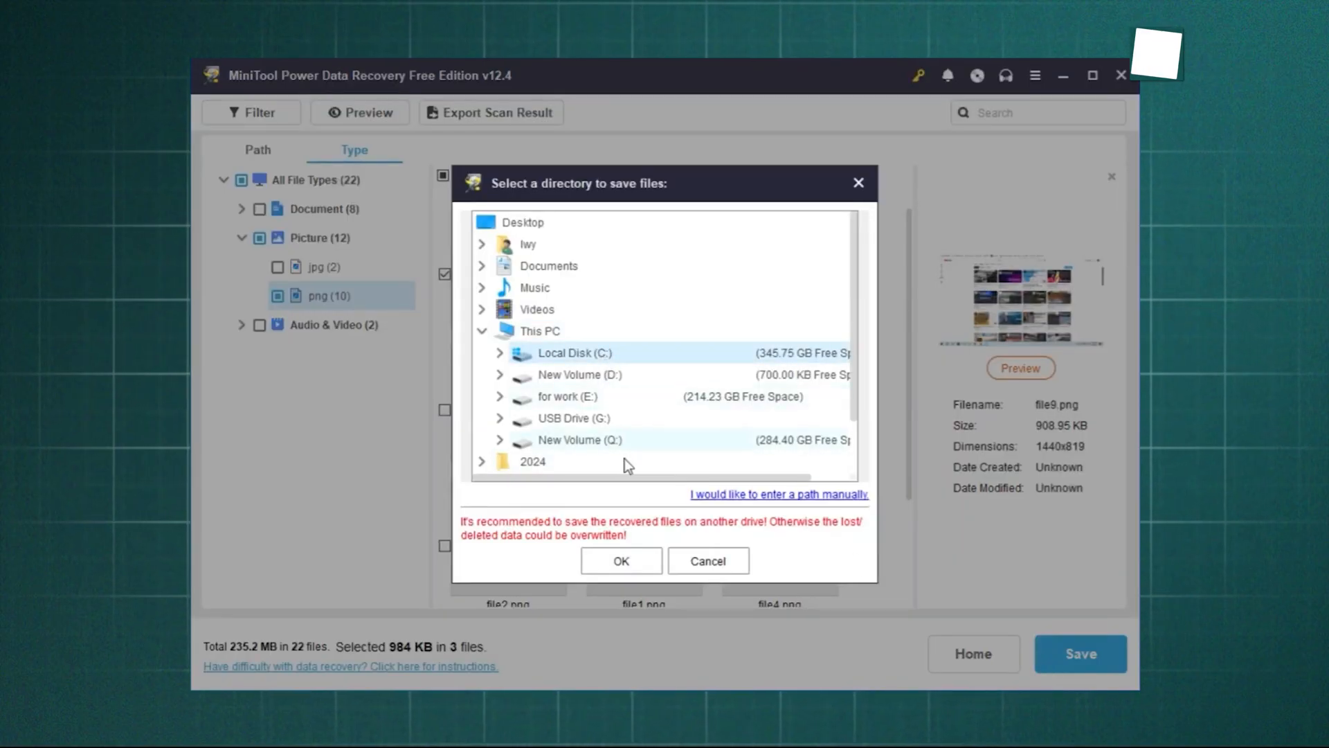
click(620, 560)
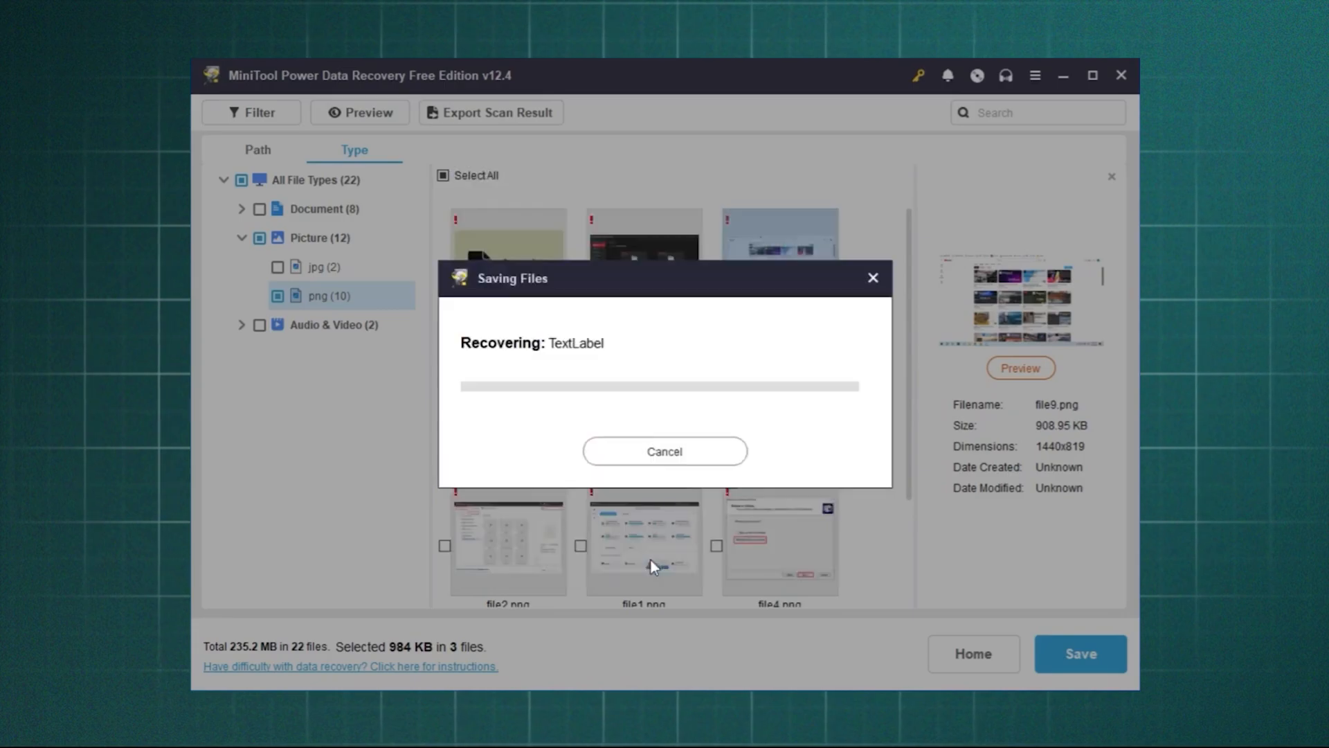